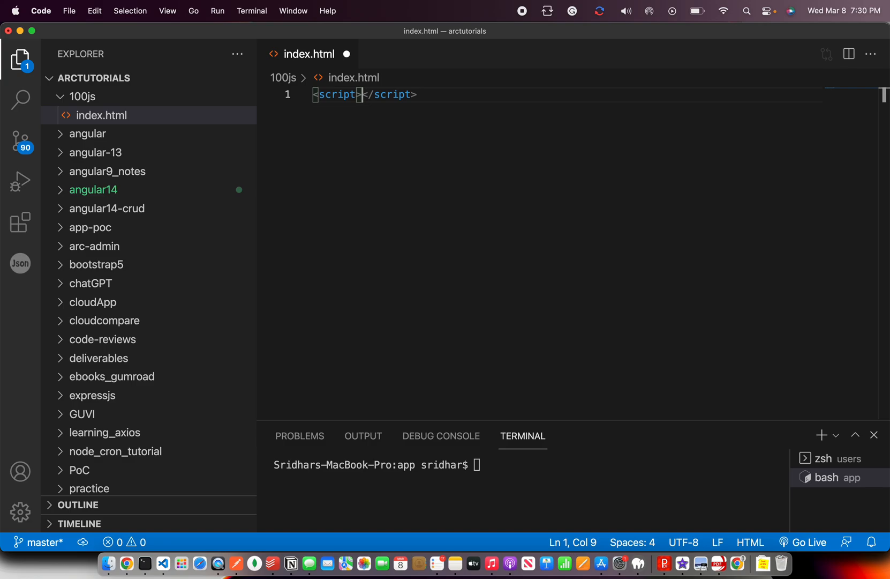
Declare let obj1 = { message: "Welcome to ARC Tutorials" } inside the script and save.
key(Enter)
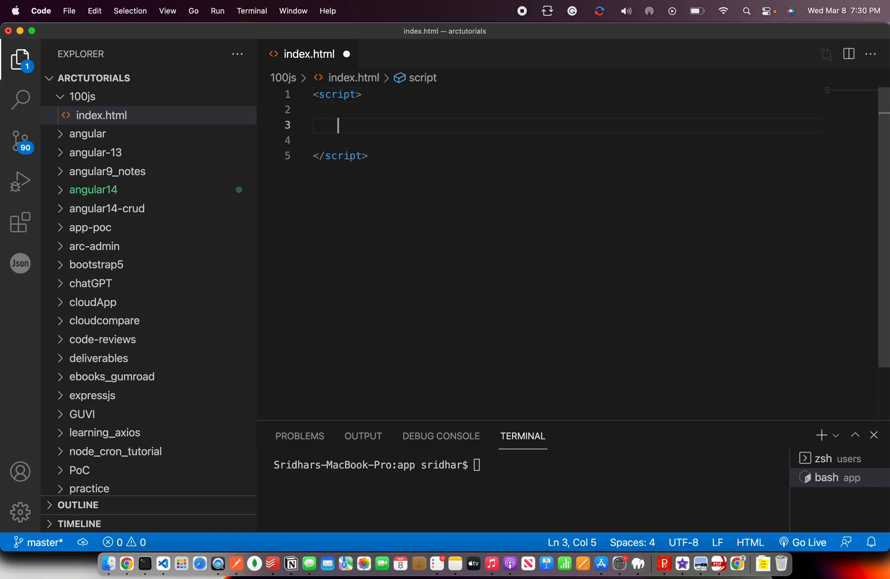
text(let obj1 = {)
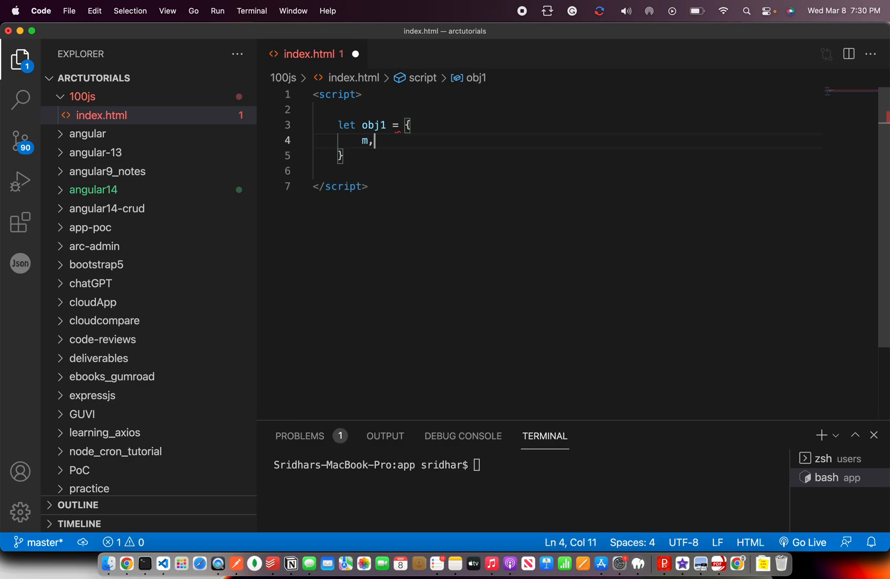
text(essage)
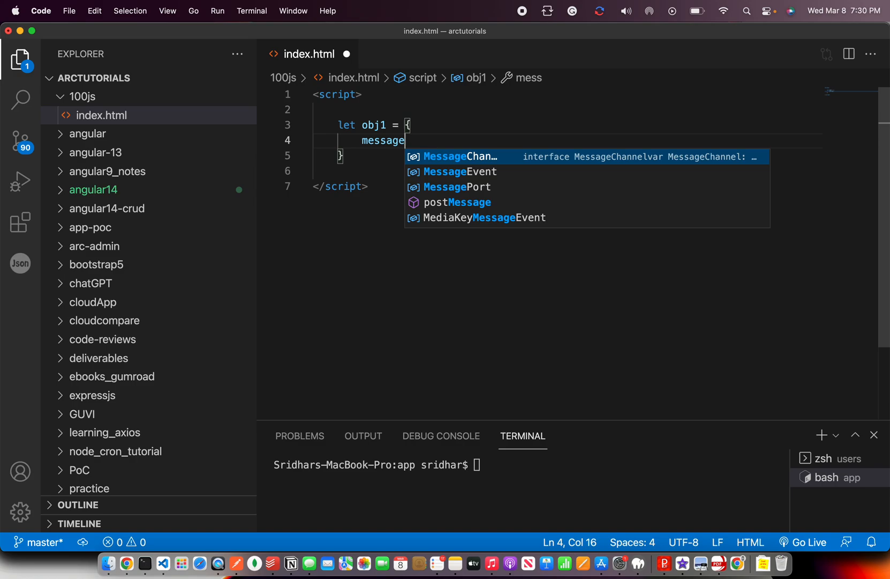
text(:)
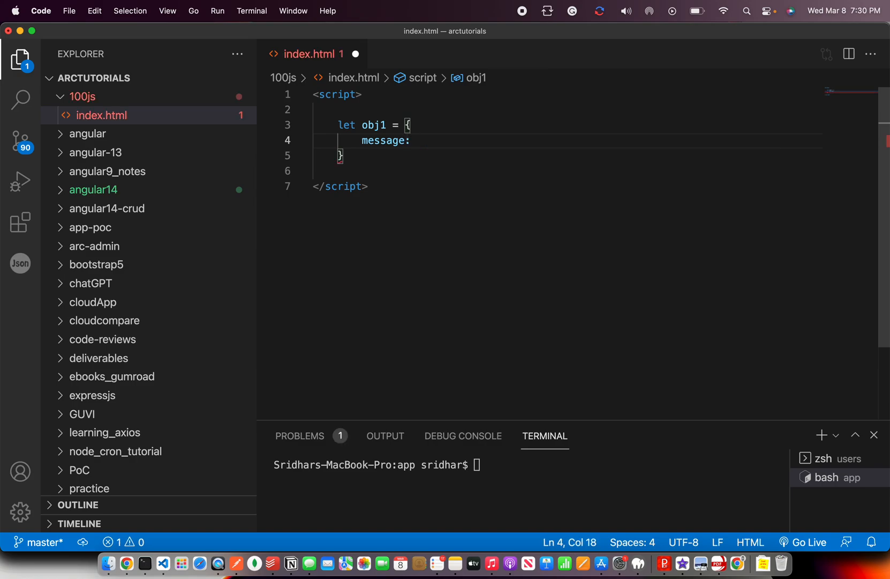
text("Welcome t)
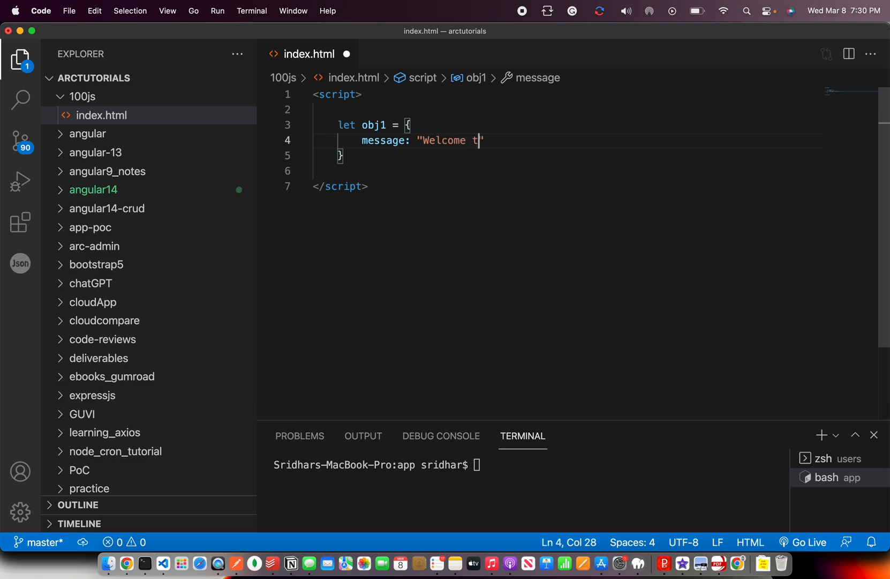
text(o ARC Tutorials)
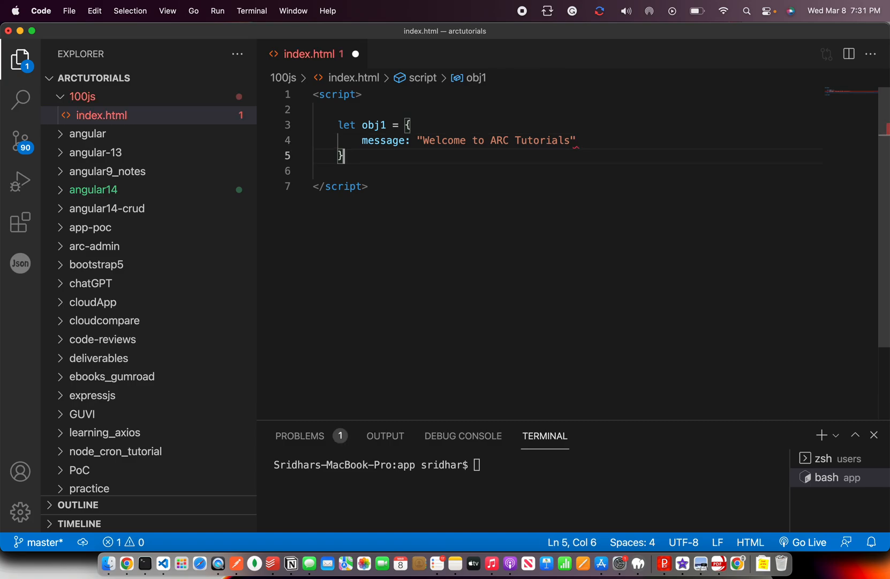
key(enter)
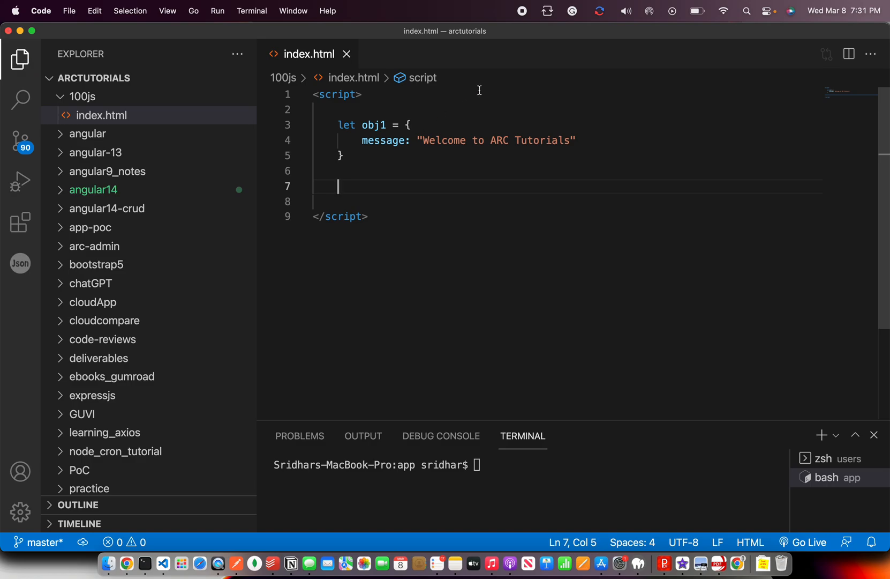
Declare const newSet3 = new WeakSet(obj1[1]); on a new line below the object.
key(Enter)
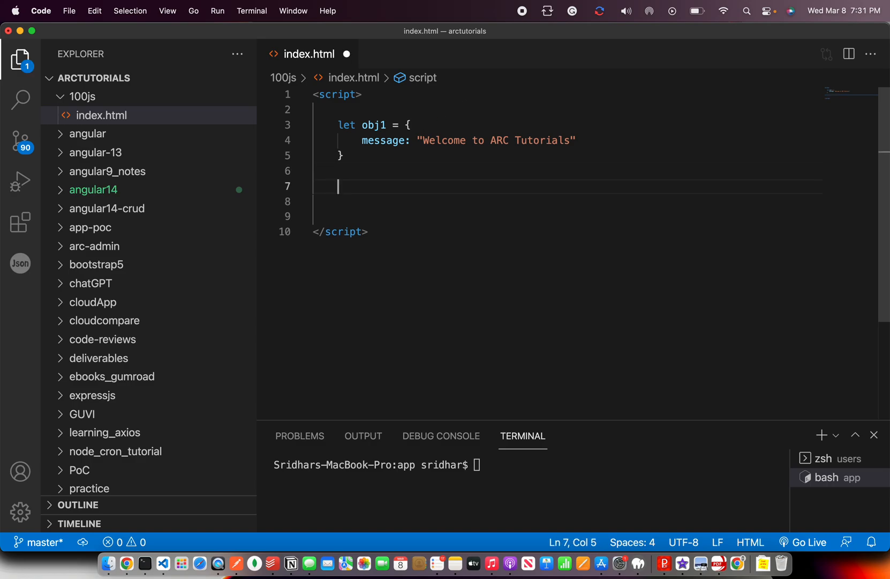
text(const)
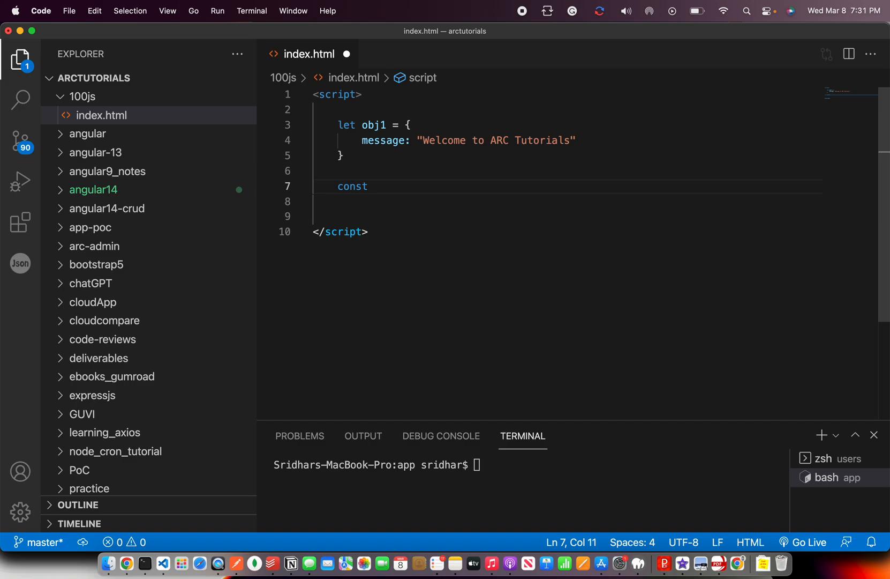
text(newSet)
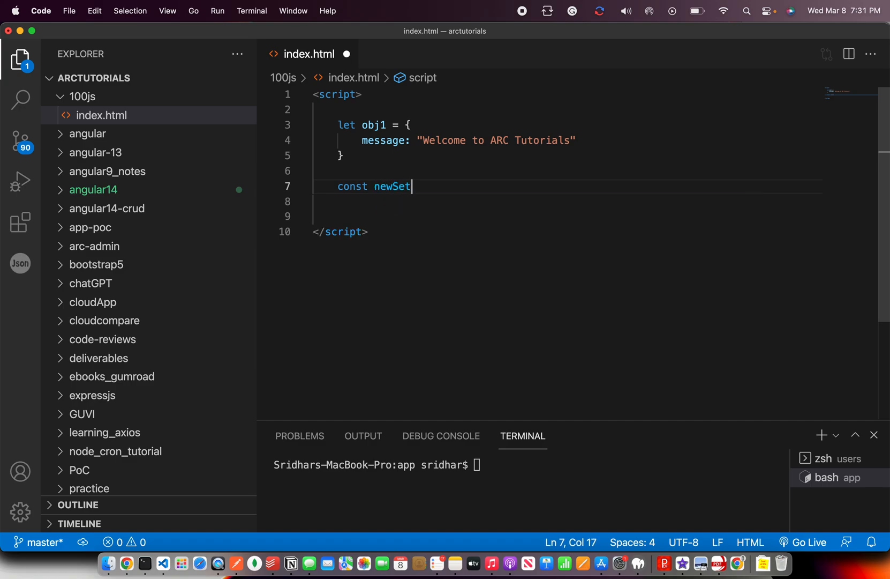
text(3 =)
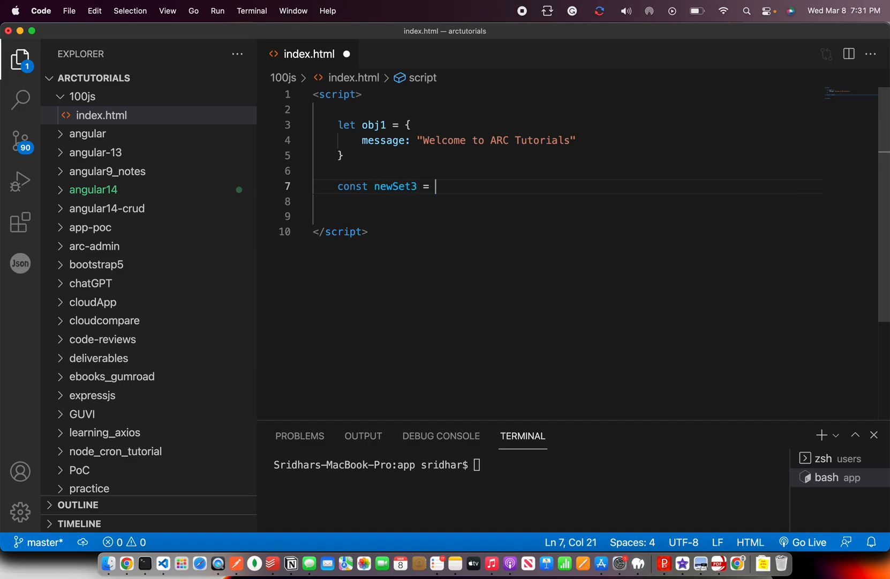
text(new)
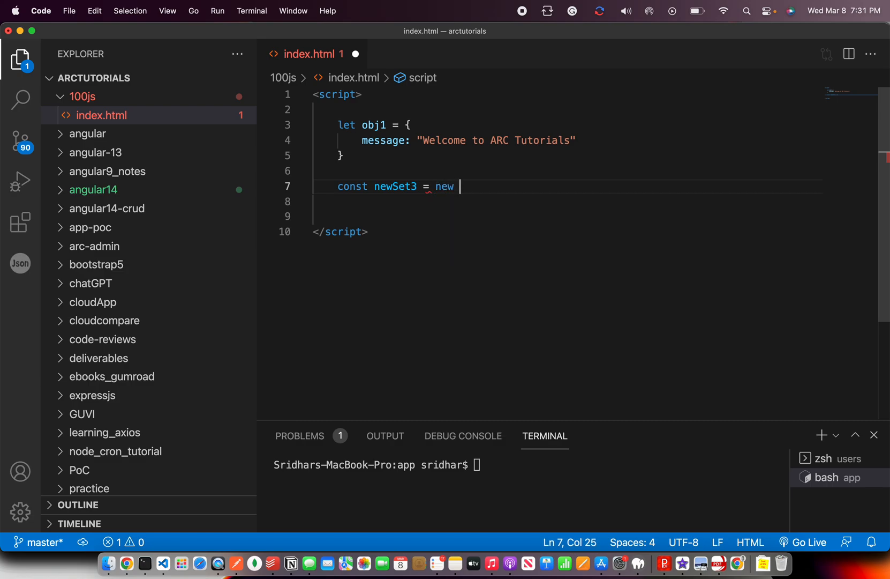
text(WeakSet)
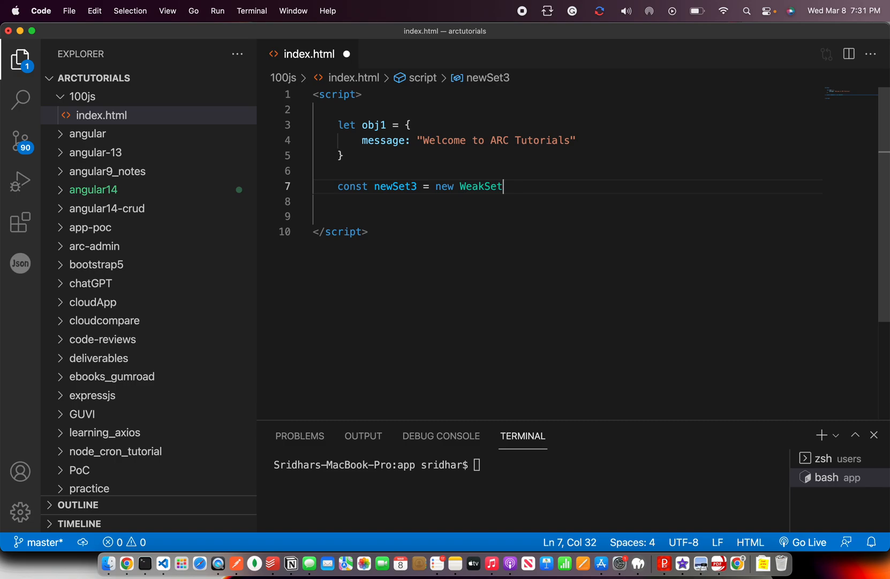
text(()
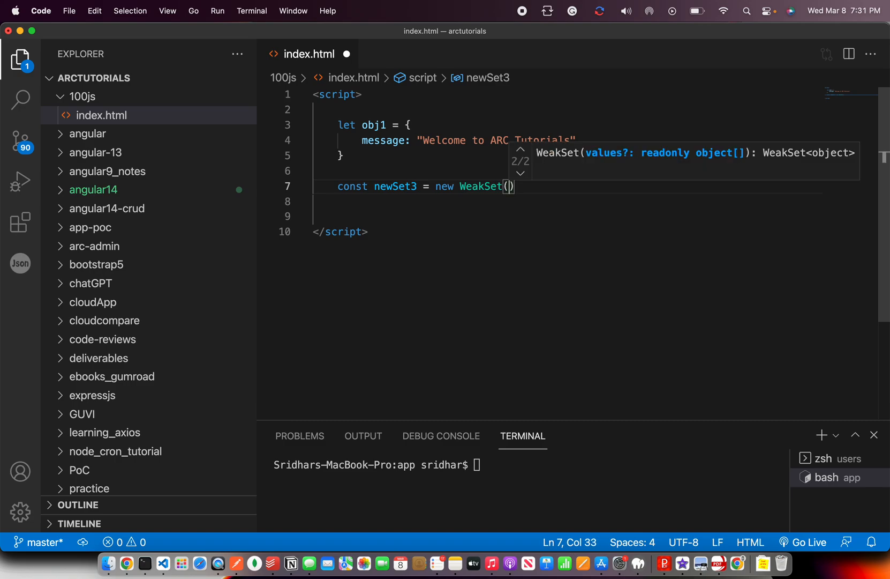
text(obj1[)
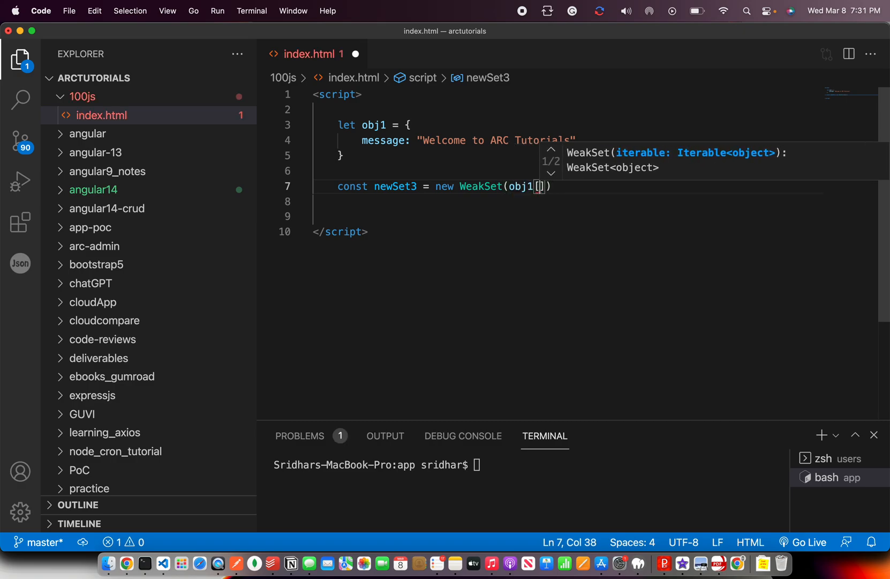
text(1]);)
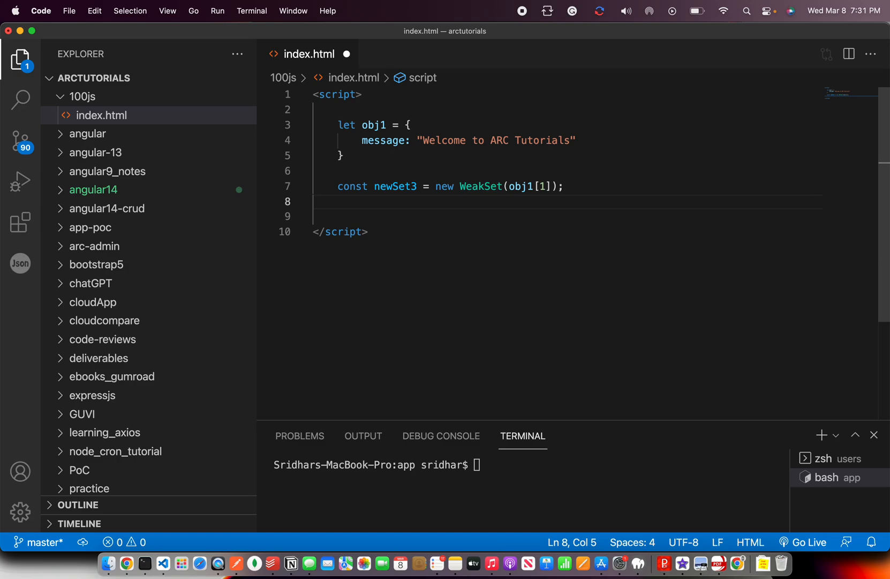
Add console.log(newSet3); and return to the code editor.
text(console.log(ne)
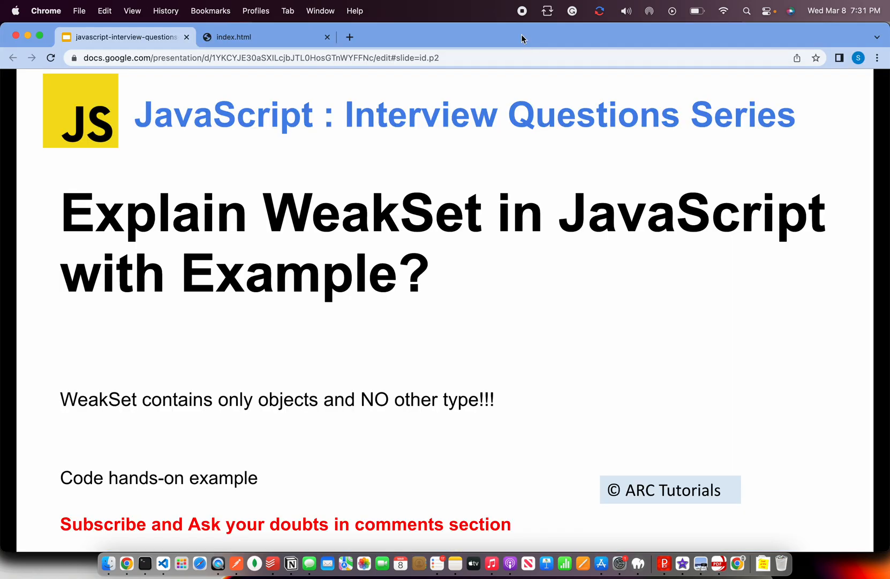
click(264, 36)
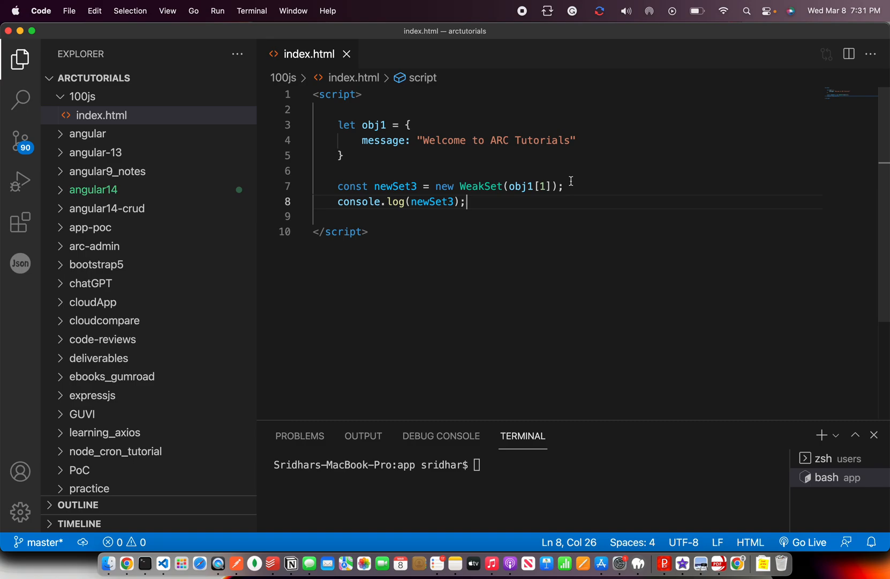
Change the WeakSet argument to the array [obj1].
click(539, 186)
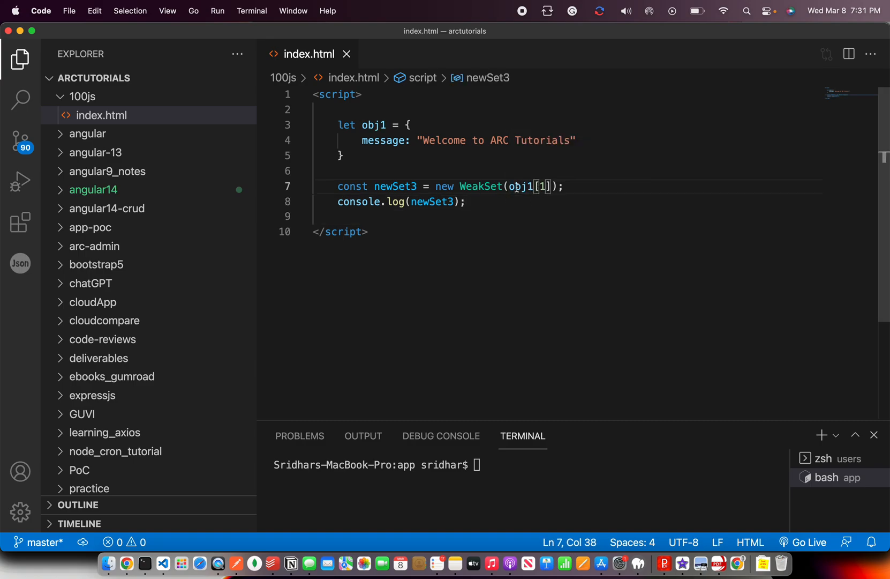
double_click(519, 185)
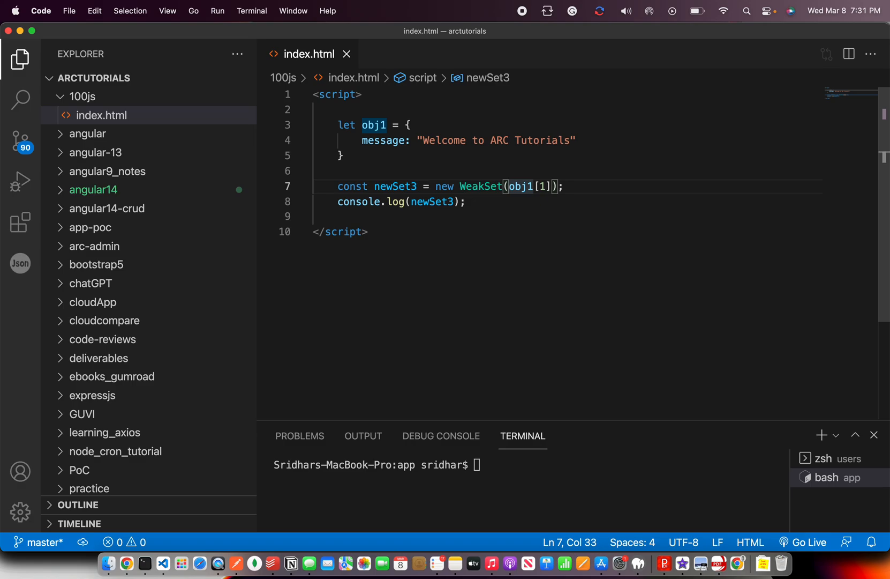
text([)
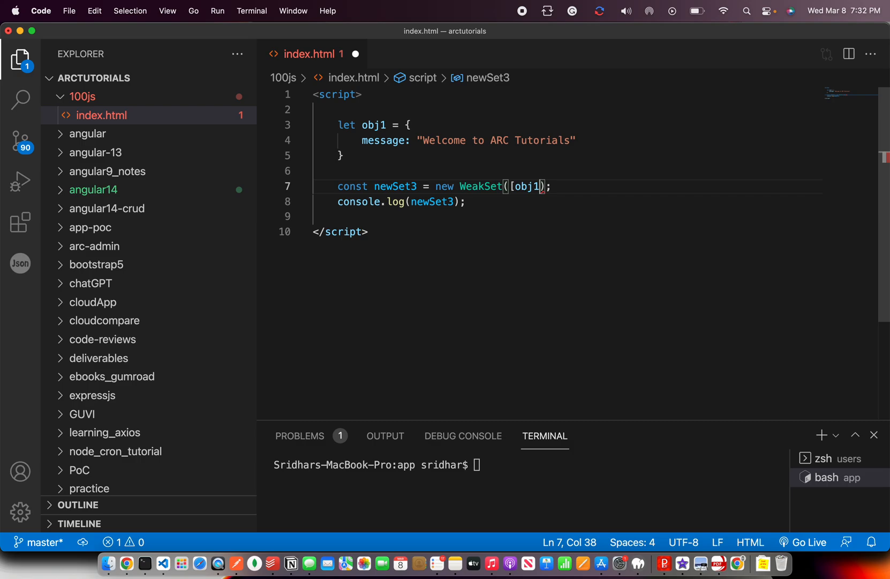
text(])
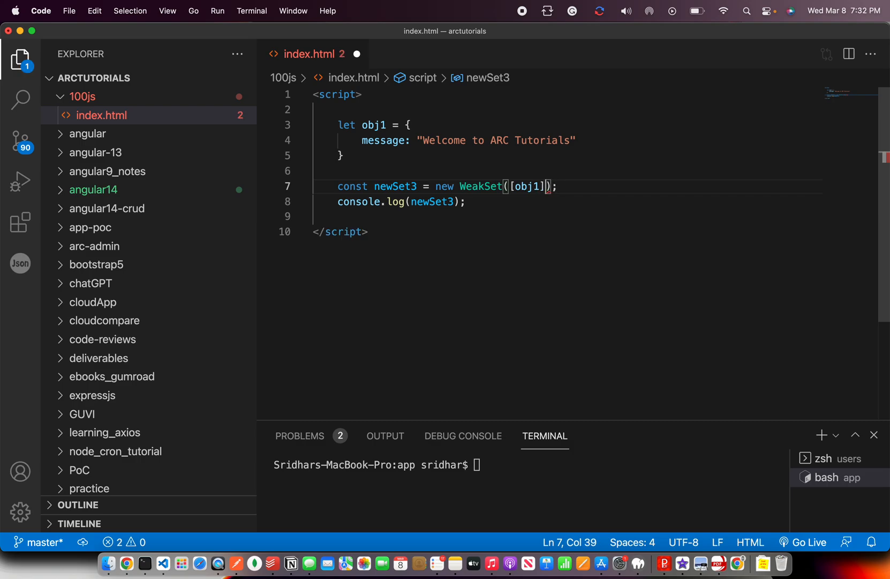
double_click(527, 187)
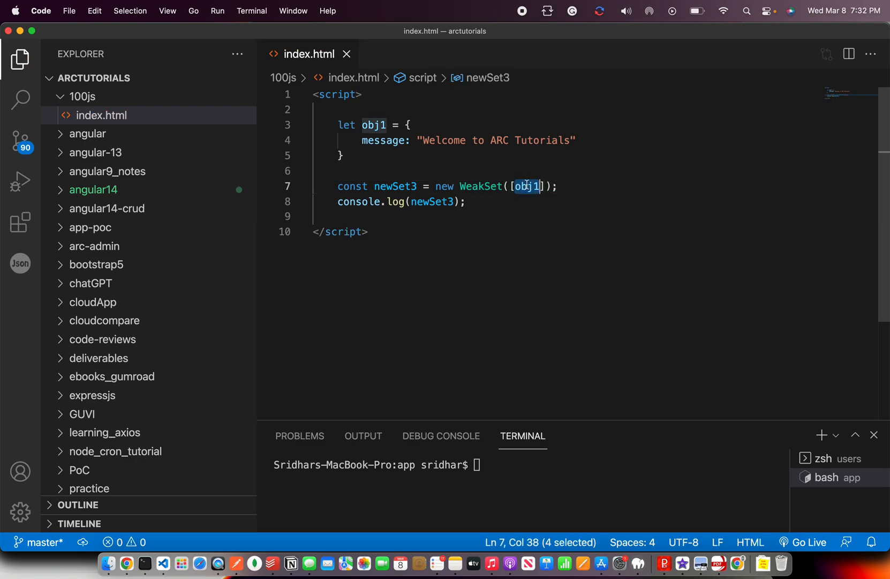
double_click(481, 187)
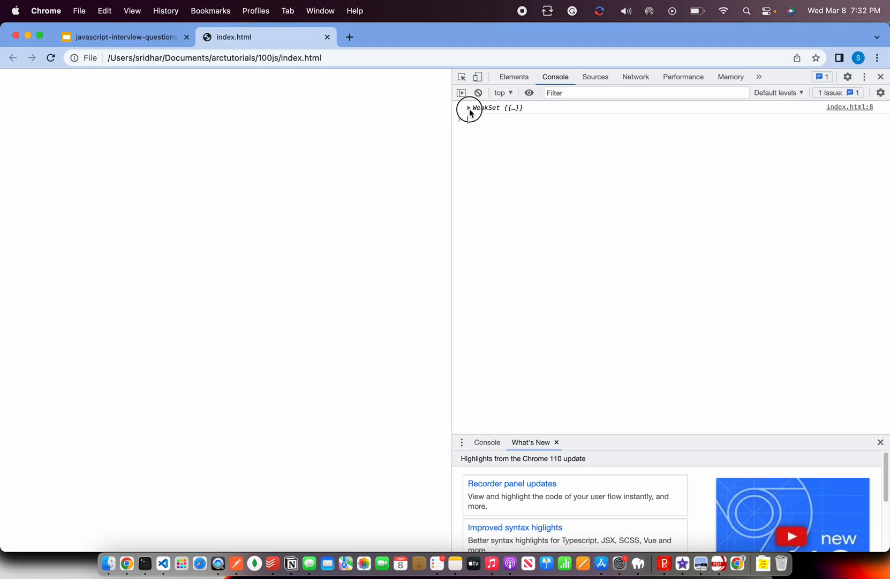
Inspect the logged WeakSet entry in Chrome, then add a phone: "1..." property to obj1.
click(469, 108)
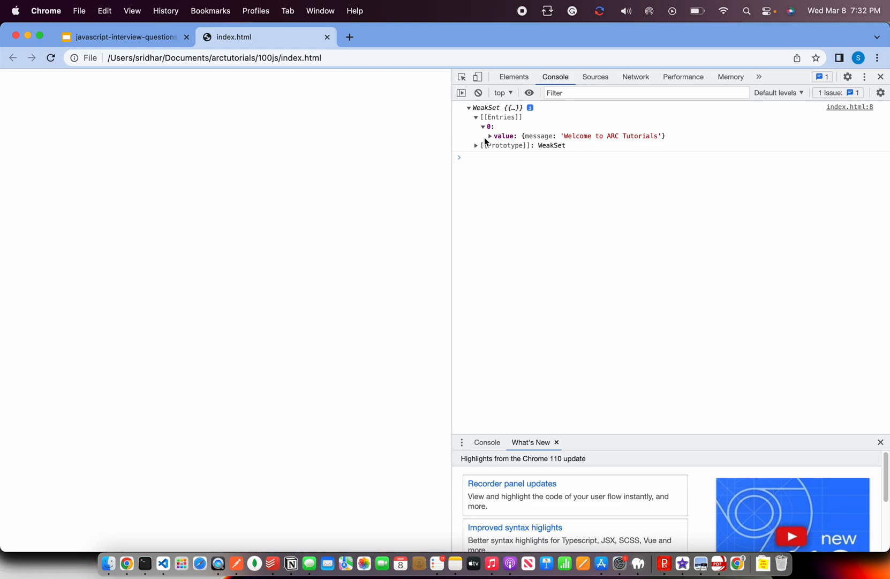
click(490, 136)
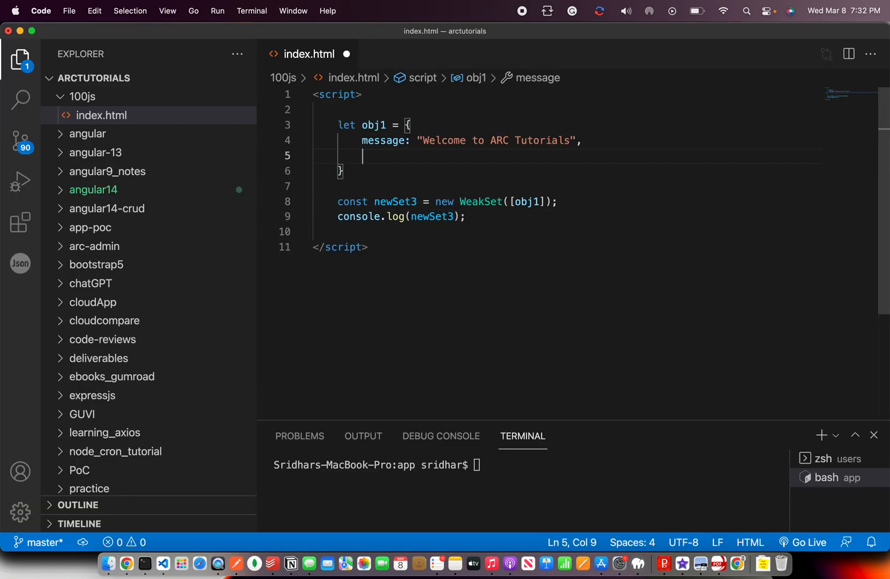
text(phone:)
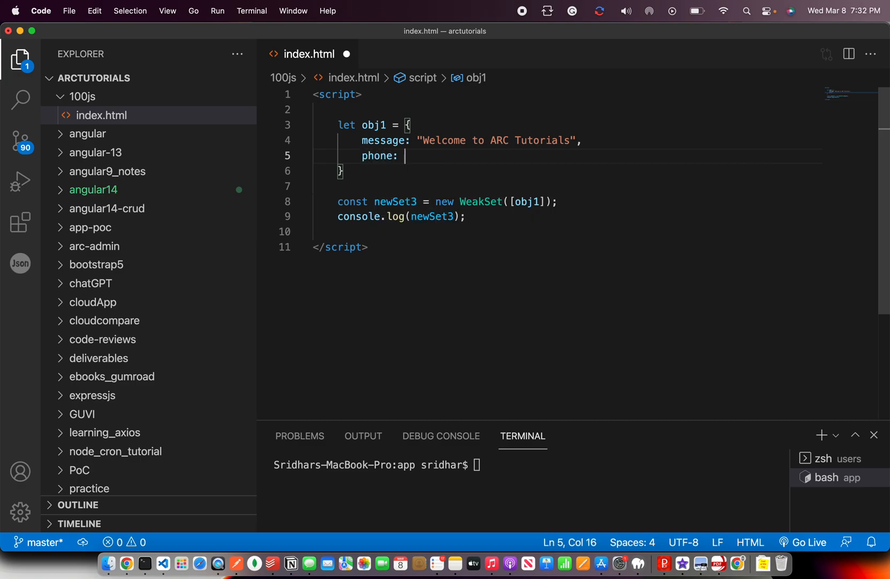
text("1")
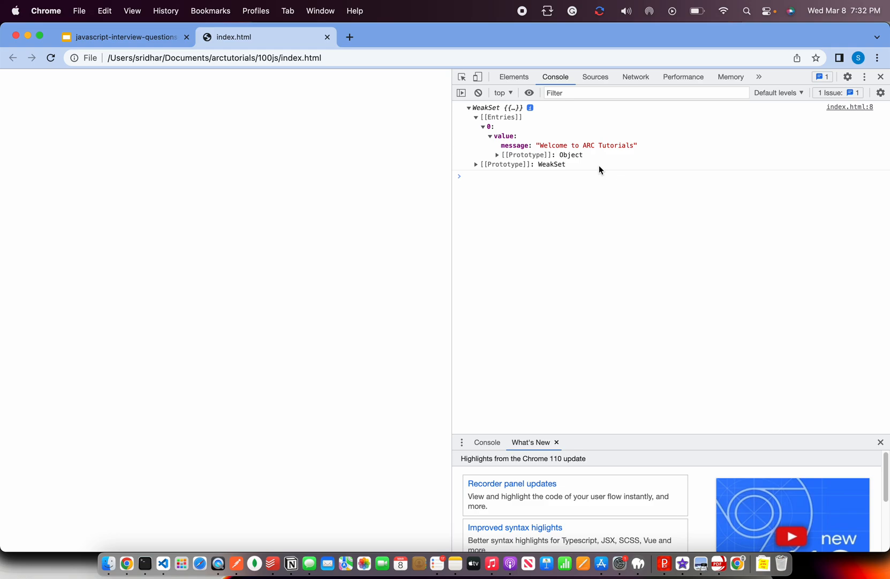
Reload the Chrome page and expand the logged WeakSet entry.
click(482, 126)
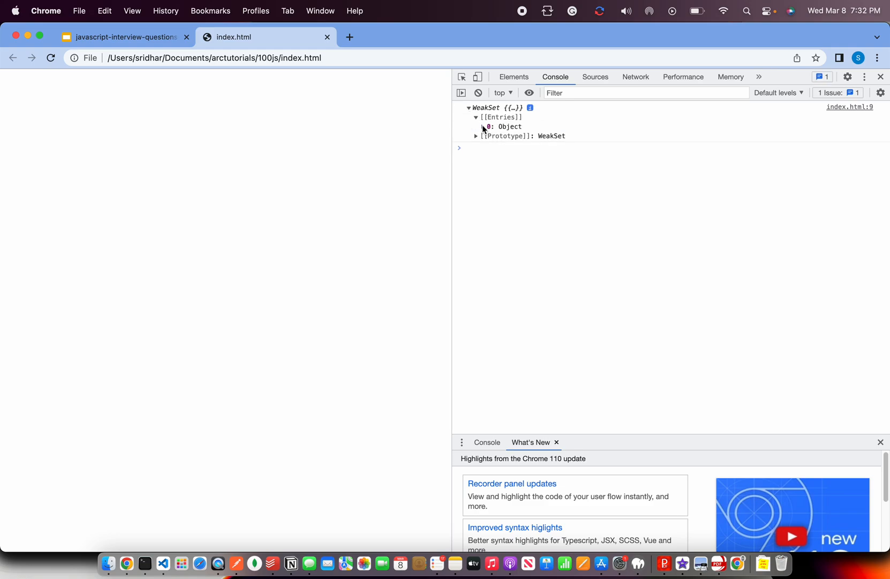
click(483, 127)
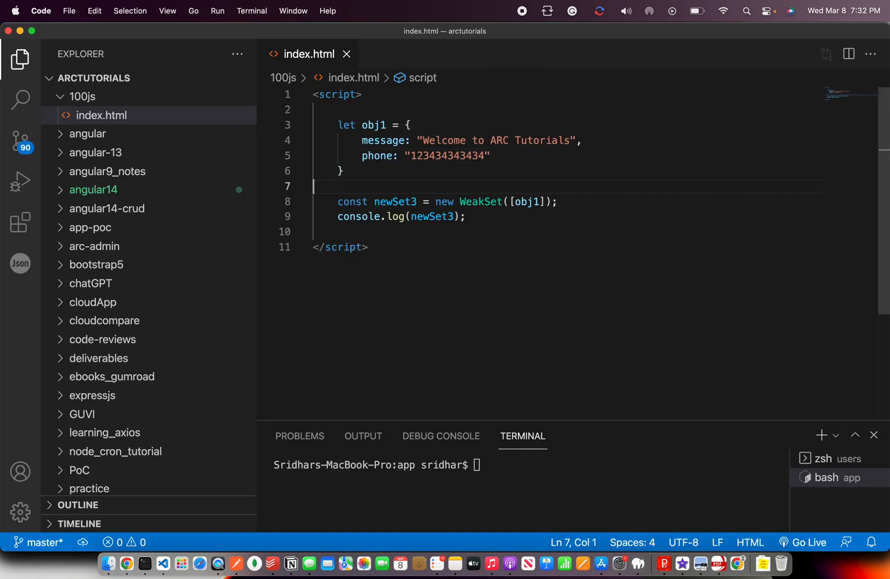
Duplicate the WeakSet line as newSet4 and define let obj2 = 10 for it.
click(338, 201)
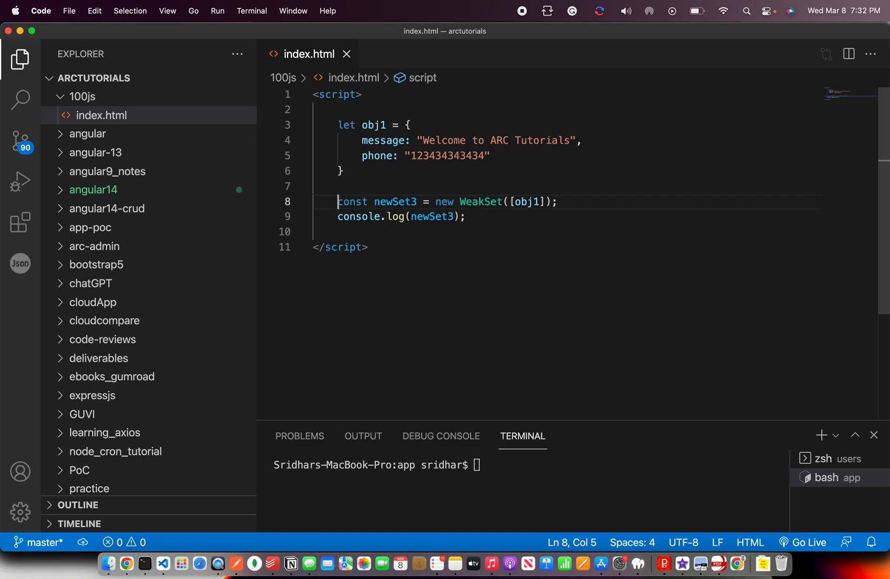
key(enter)
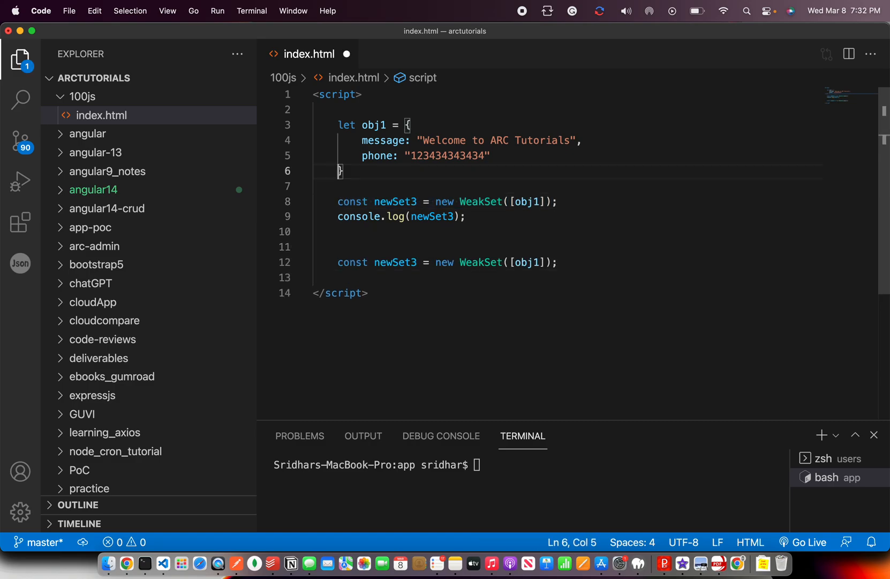
drag(337, 126, 344, 172)
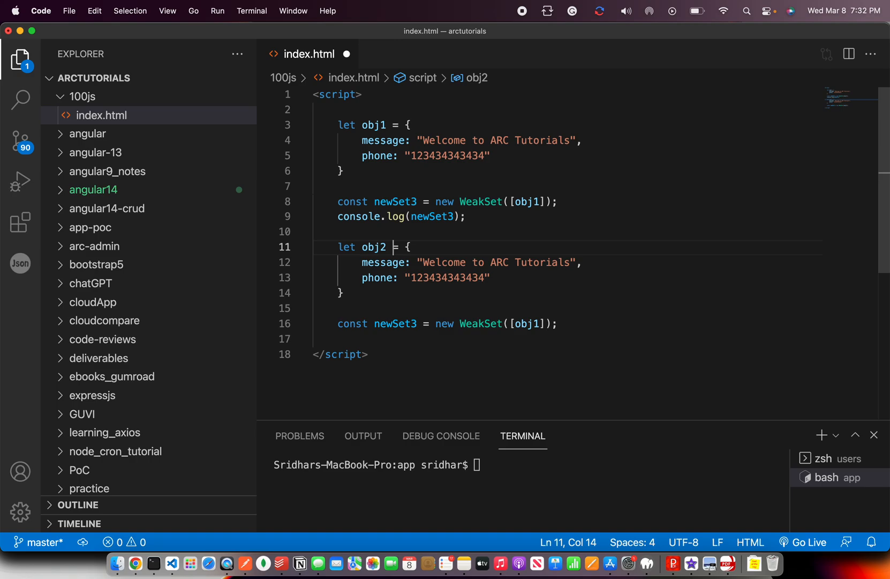
text(10;)
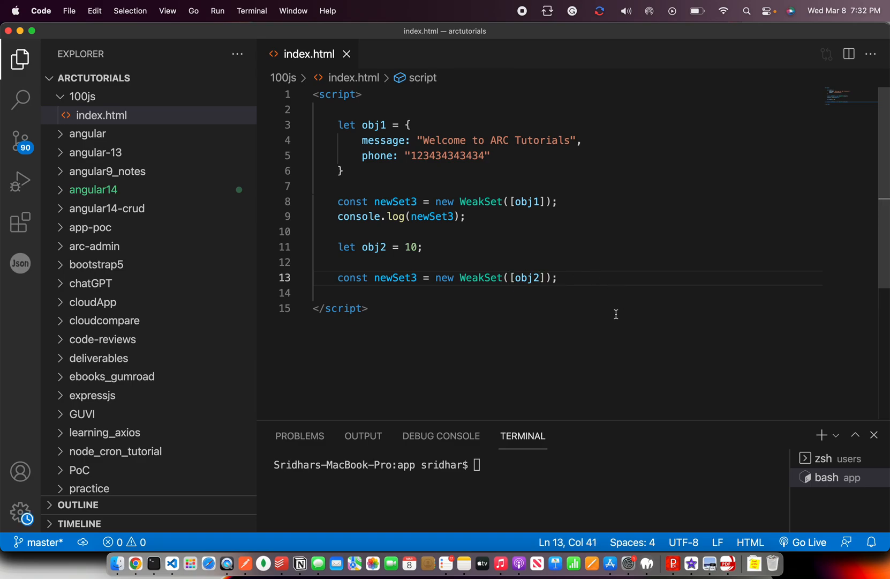
Add console.log(newSet4); correcting the misspelled log call.
text(console.oog)
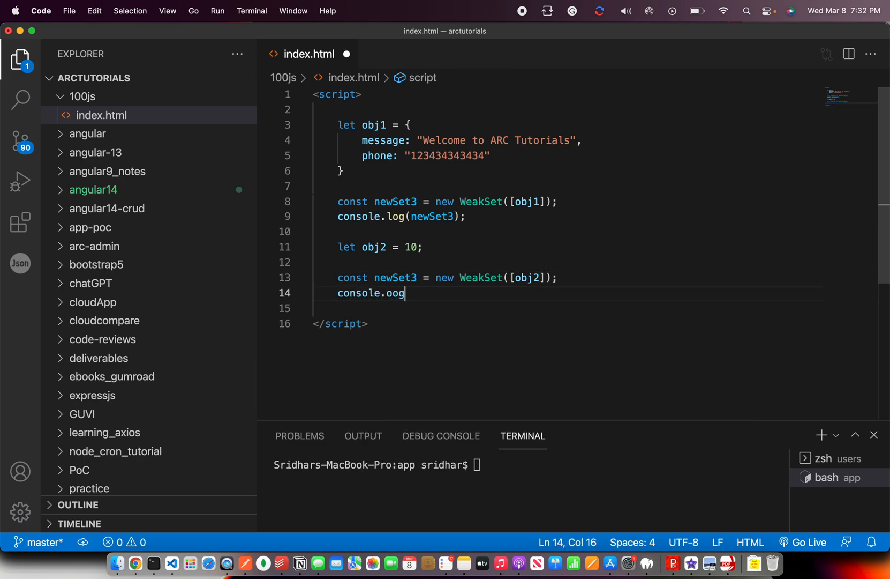
key(backspace)
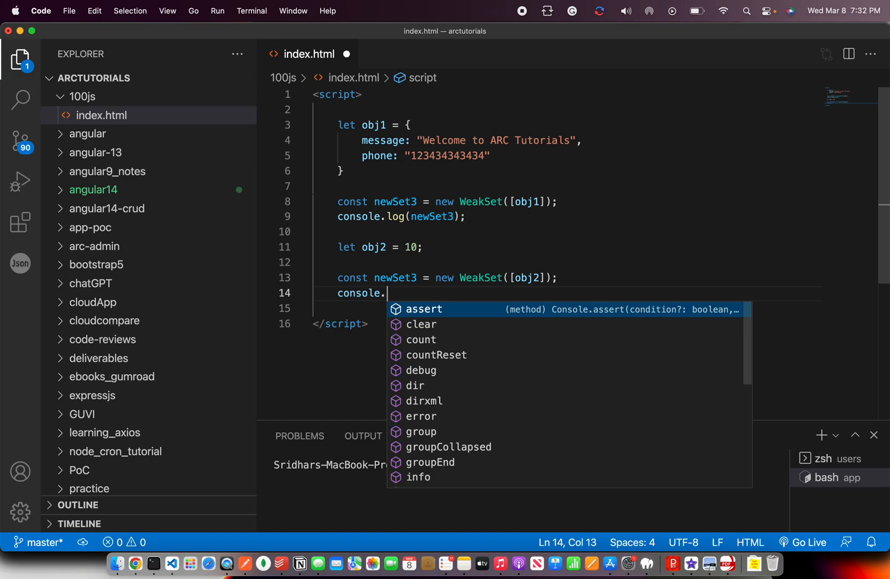
text(log(newSet4);)
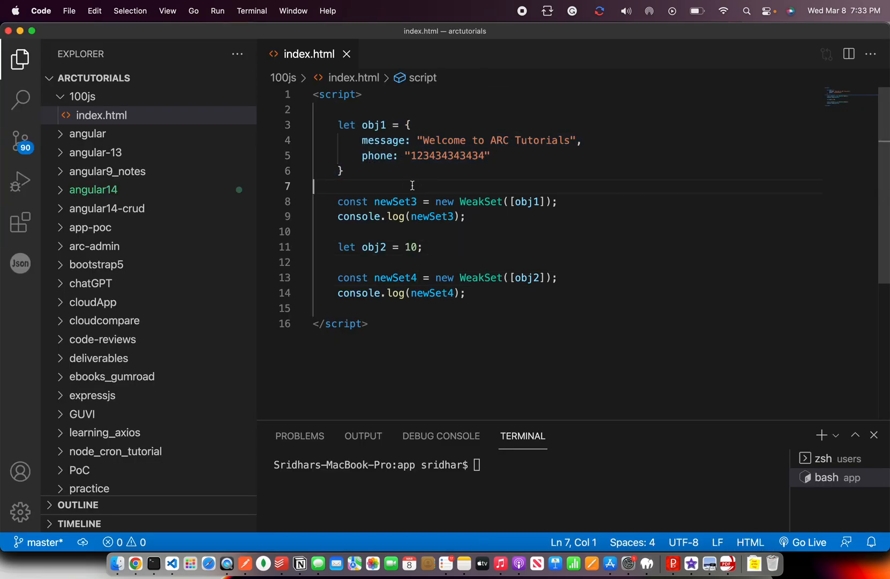
Try obj2 values '', 'Hello World' and 12.54 before removing the primitive example.
click(442, 247)
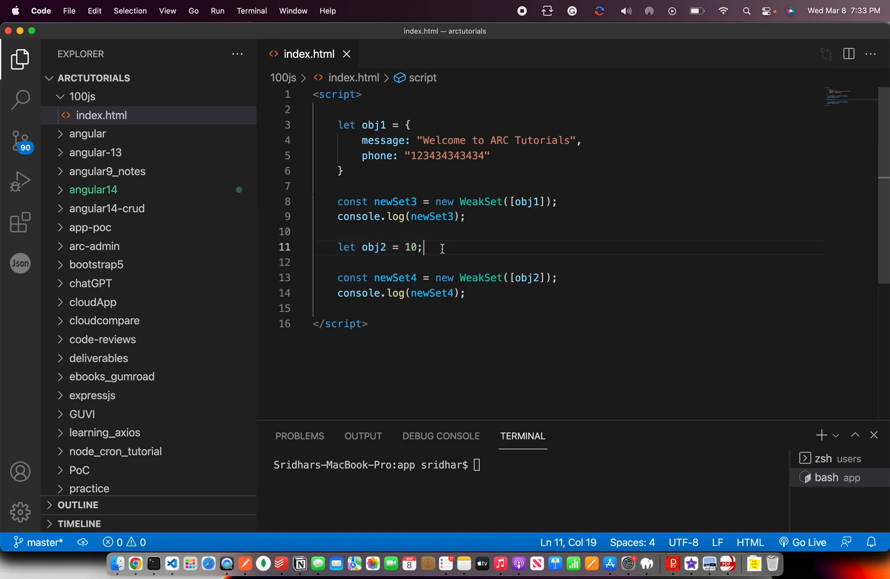
text('')
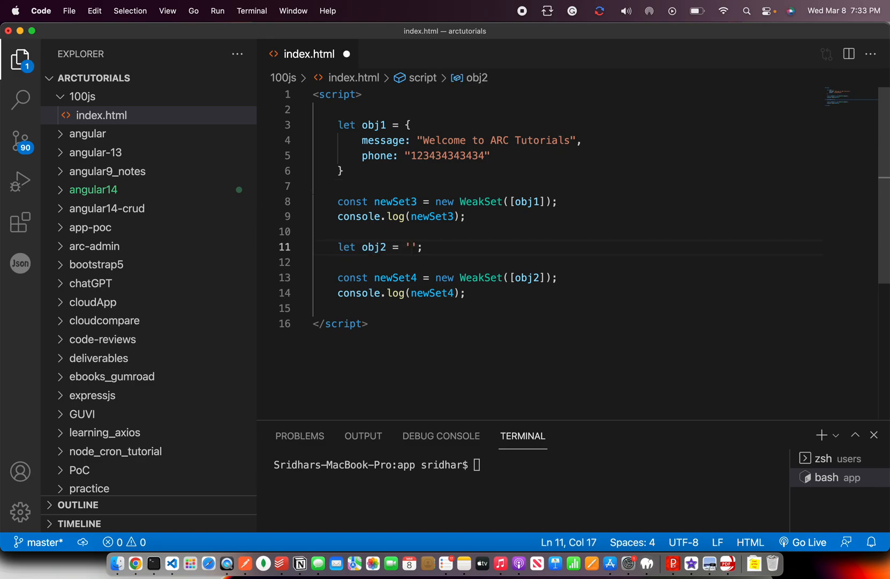
text(Hello World)
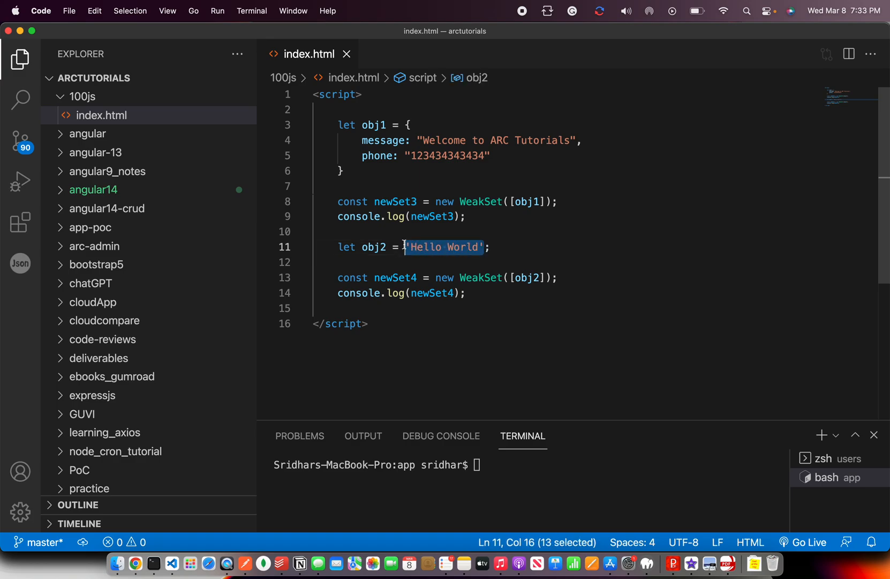
text(12.54)
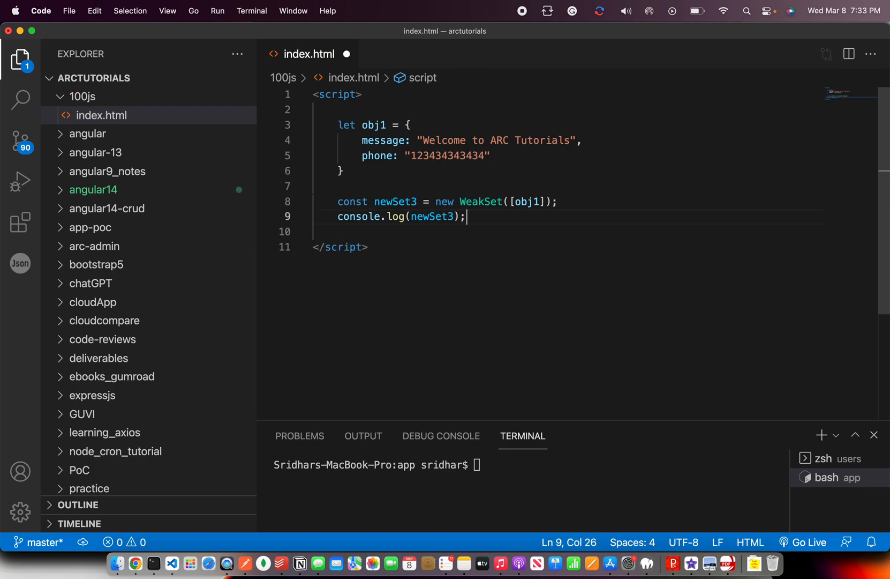
double_click(527, 202)
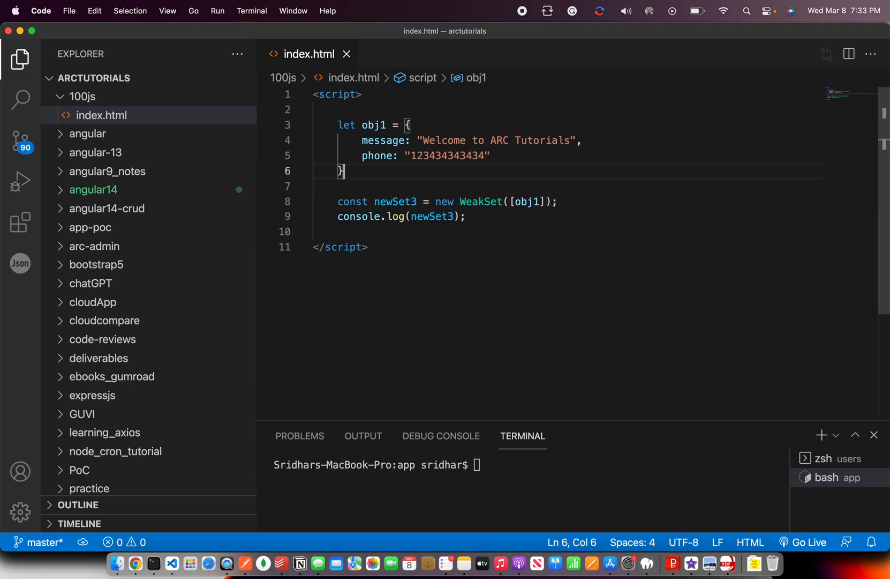
drag(411, 126, 344, 171)
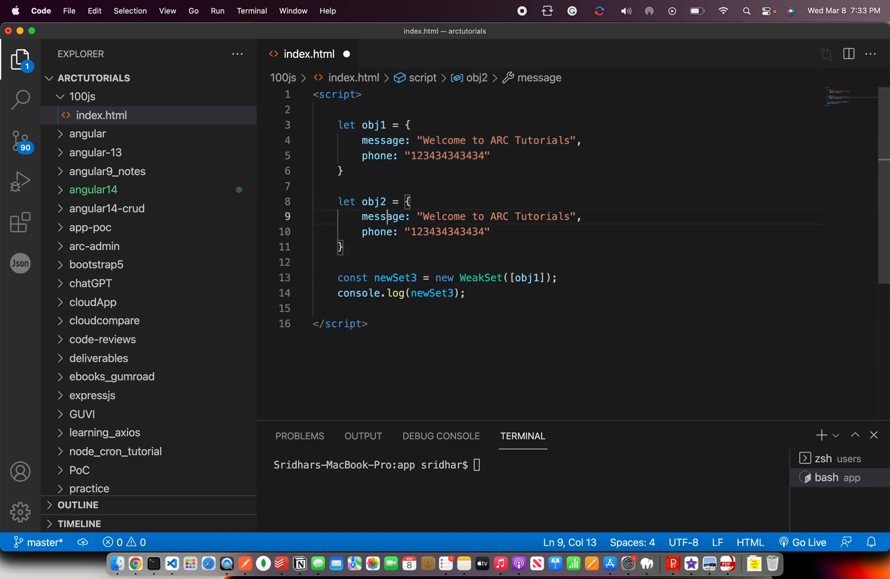
text(country: "India",)
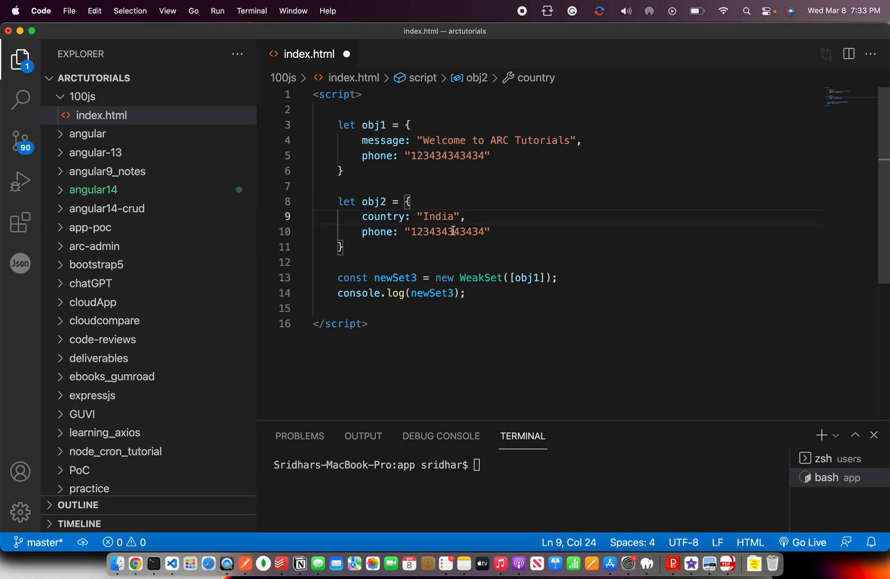
text(56456464565)
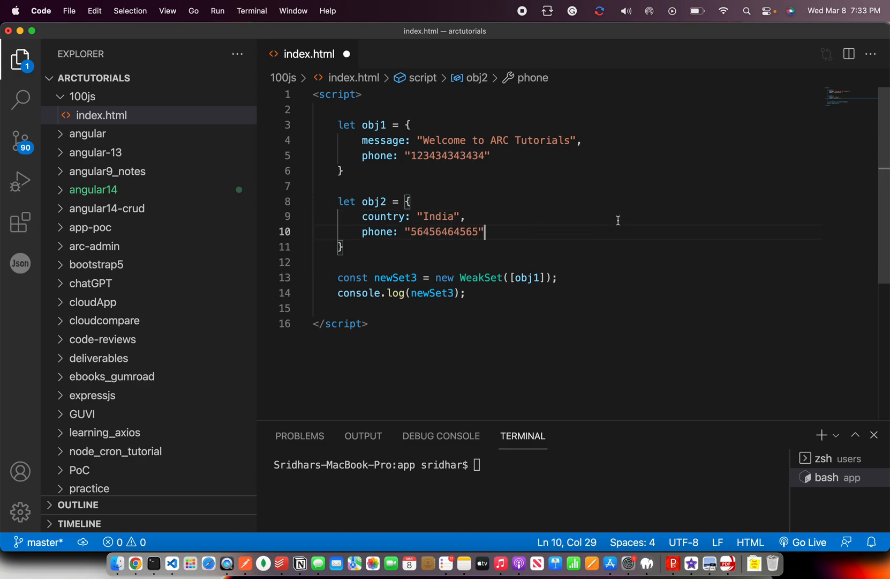
Extend the WeakSet argument to [obj1, obj2].
text(,)
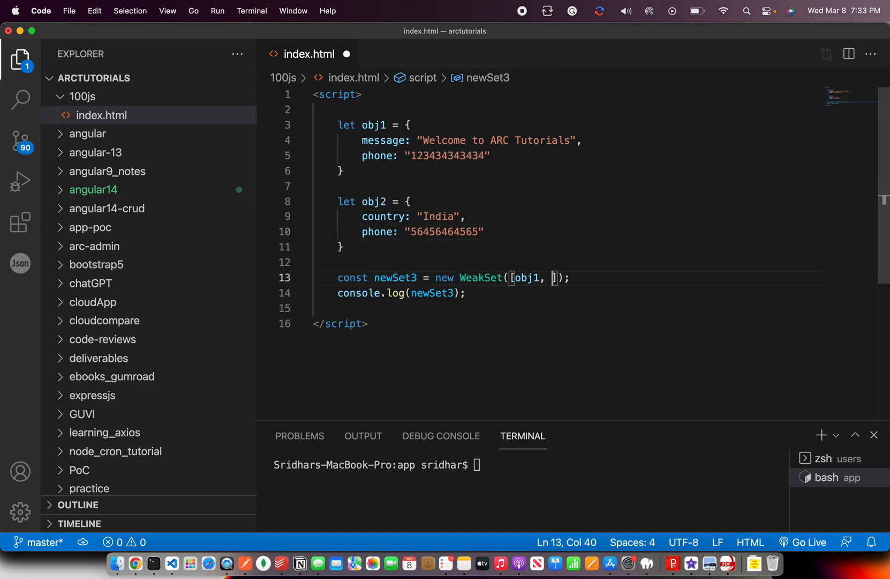
text(obj2)
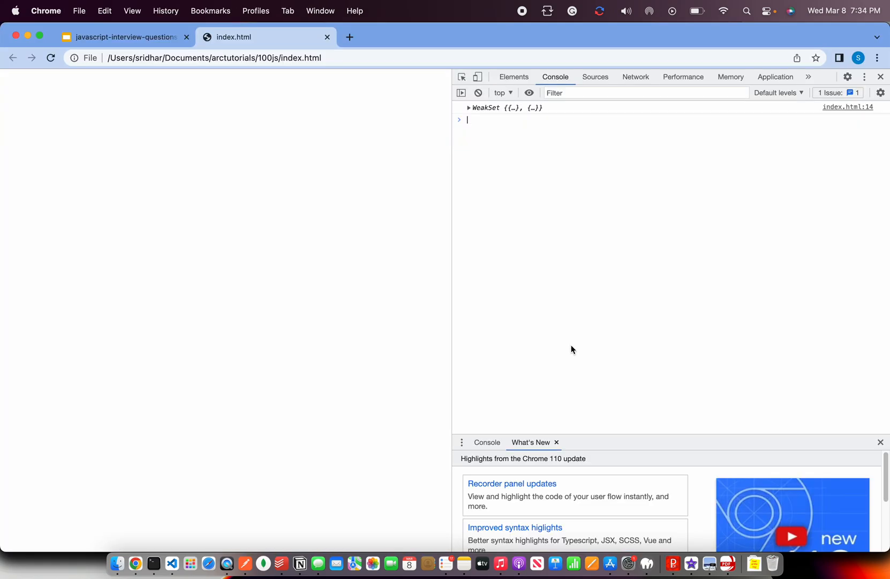
Expand the WeakSet entries 0 and 1 to show their message, country and phone values.
click(470, 107)
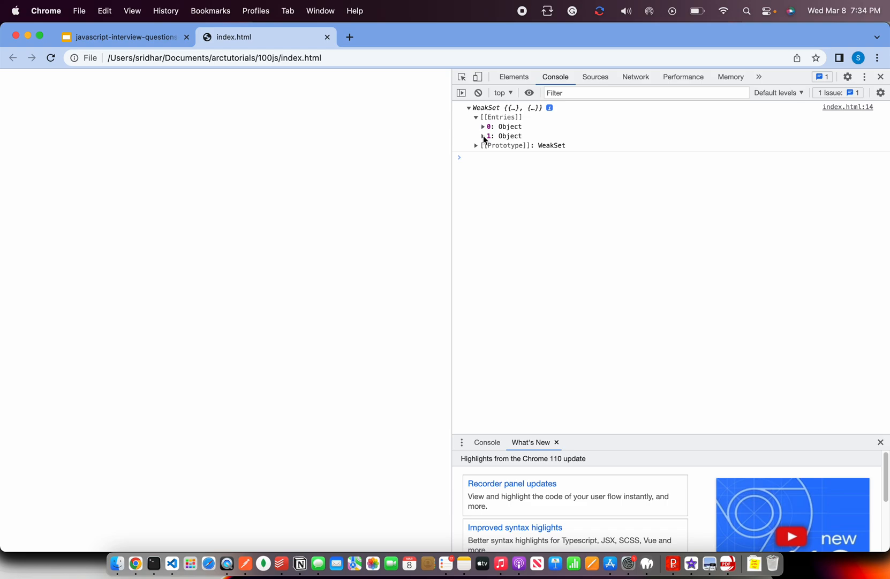
click(482, 136)
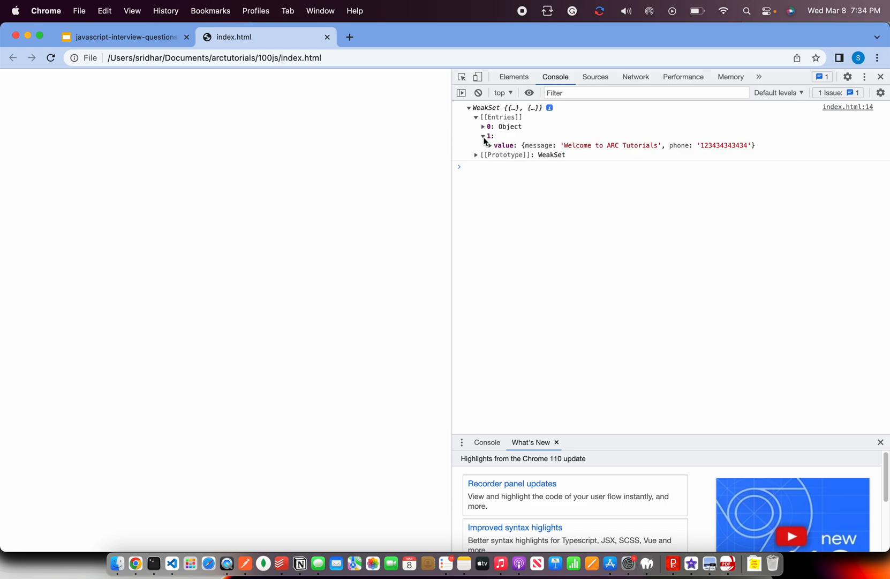
click(485, 146)
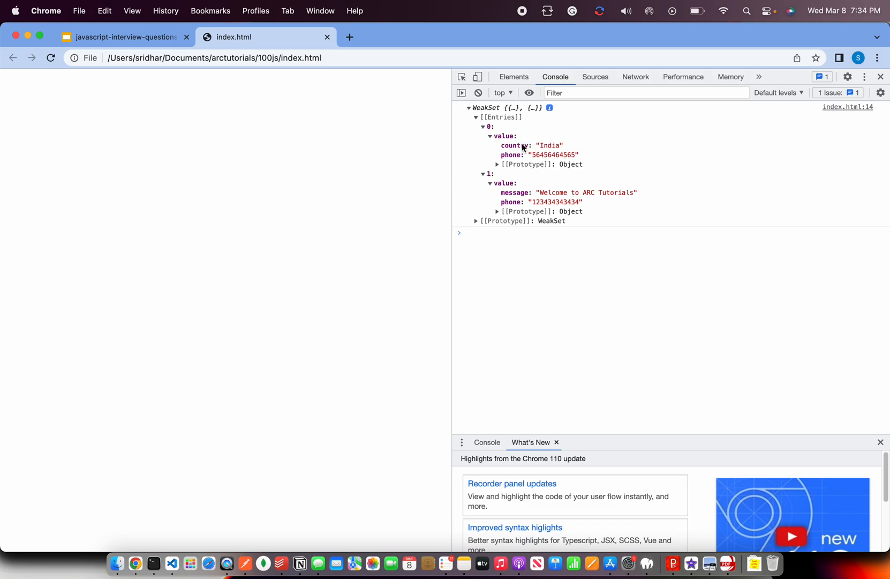
click(171, 563)
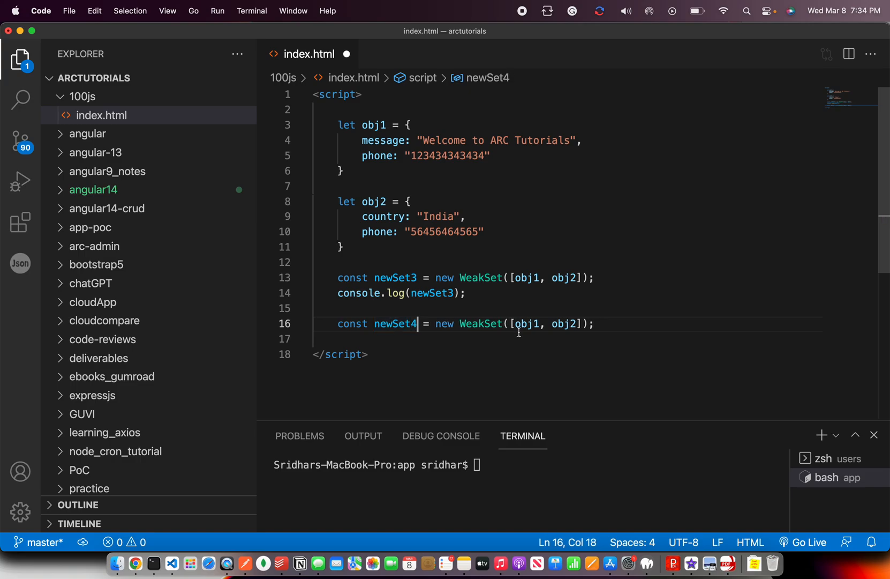
Replace newSet4's [obj1, obj2] argument with the object {"hello": "Welcome"}.
drag(516, 323, 570, 323)
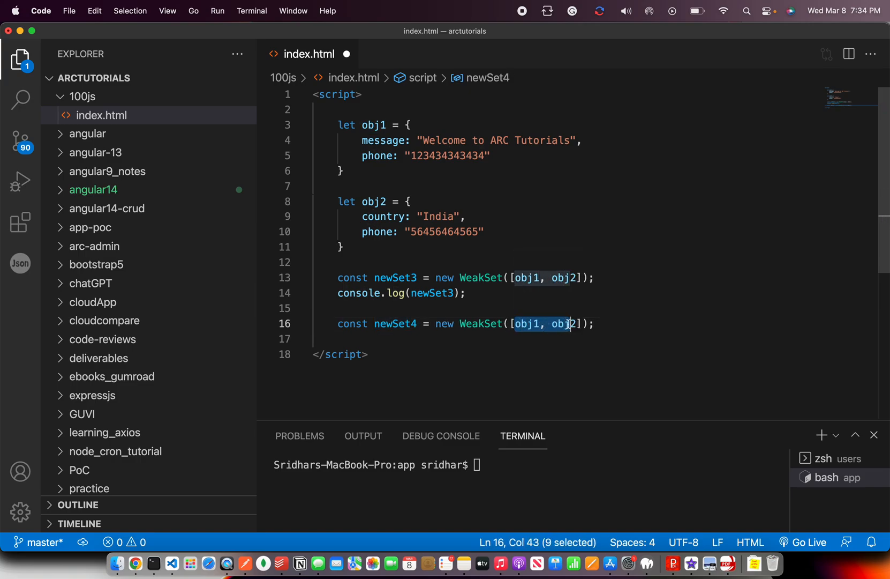
click(466, 293)
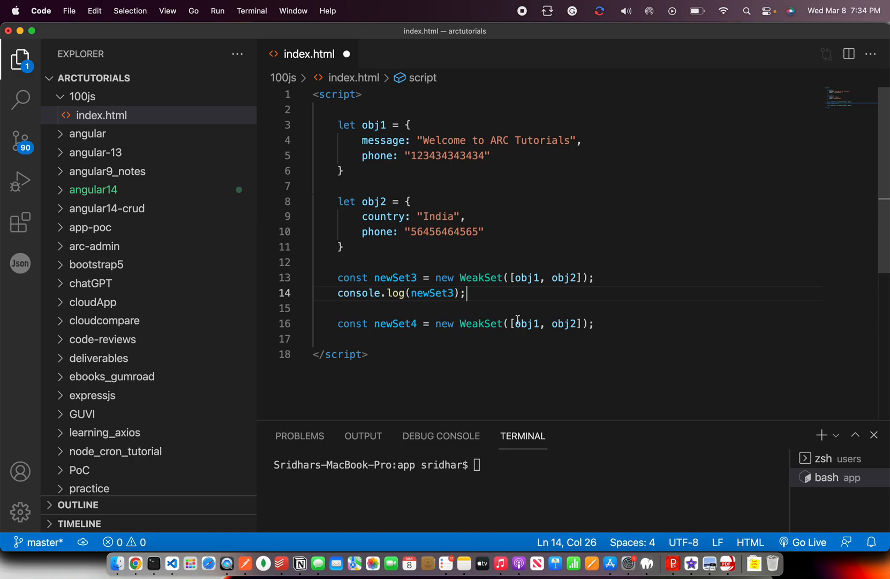
drag(515, 323, 576, 324)
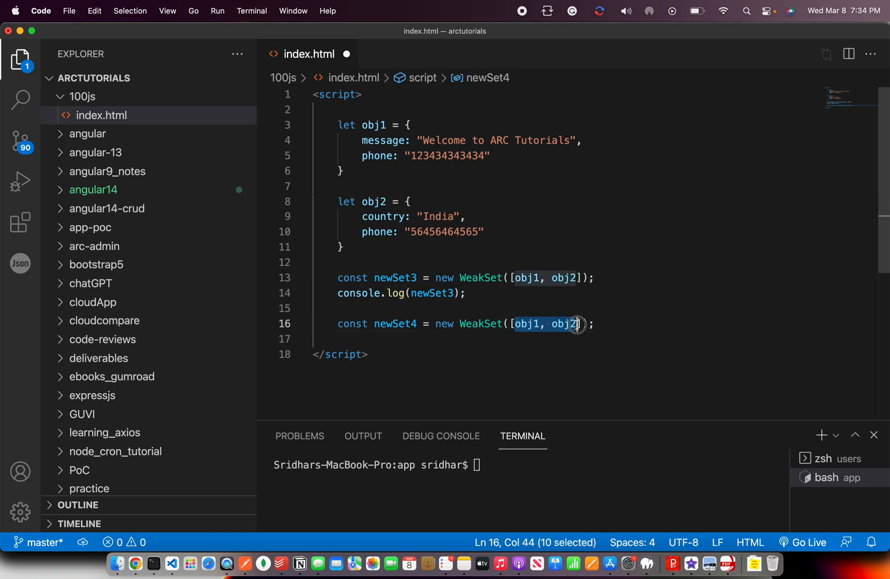
key(Delete)
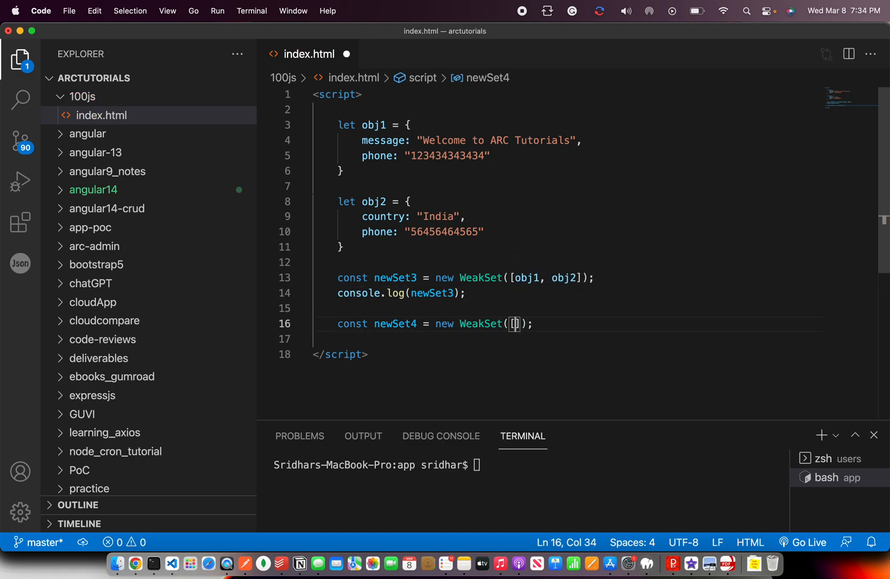
text({})
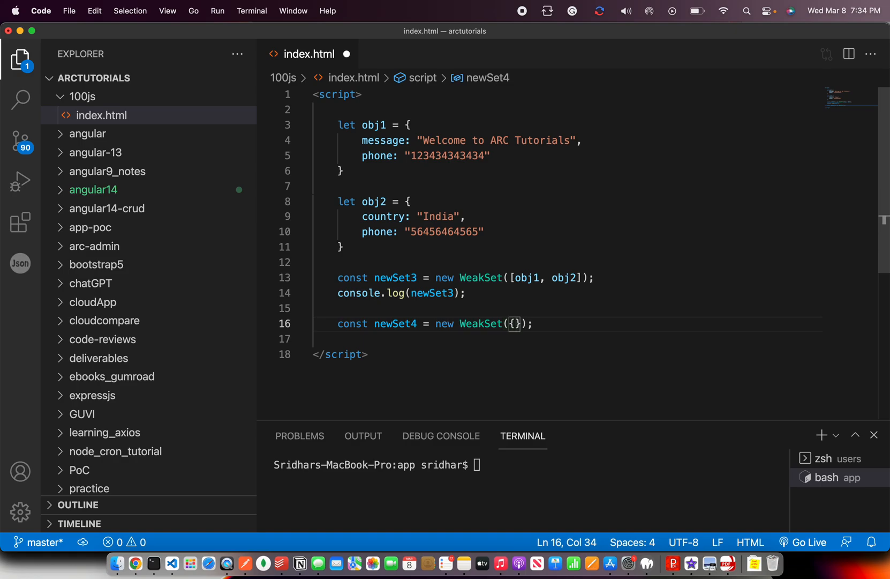
text("hello")
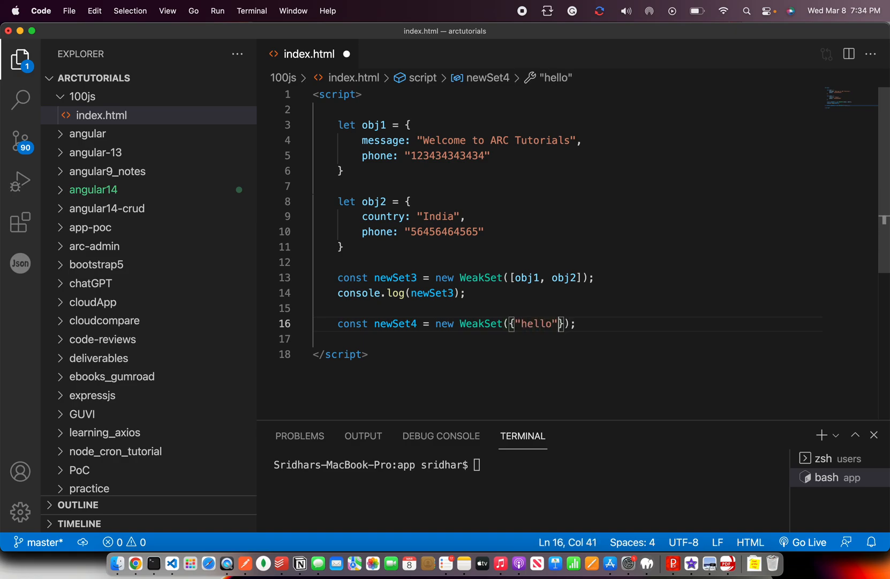
text(: "")
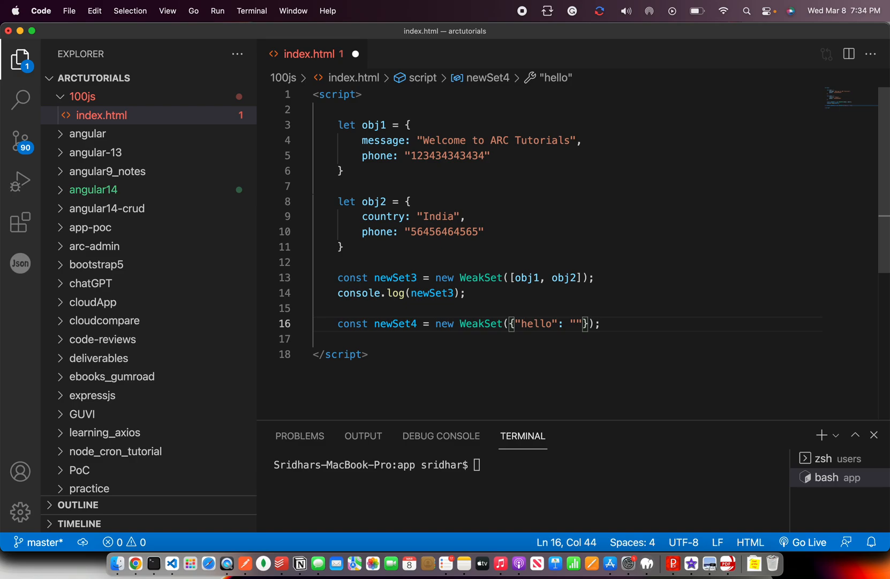
text(Welcome)
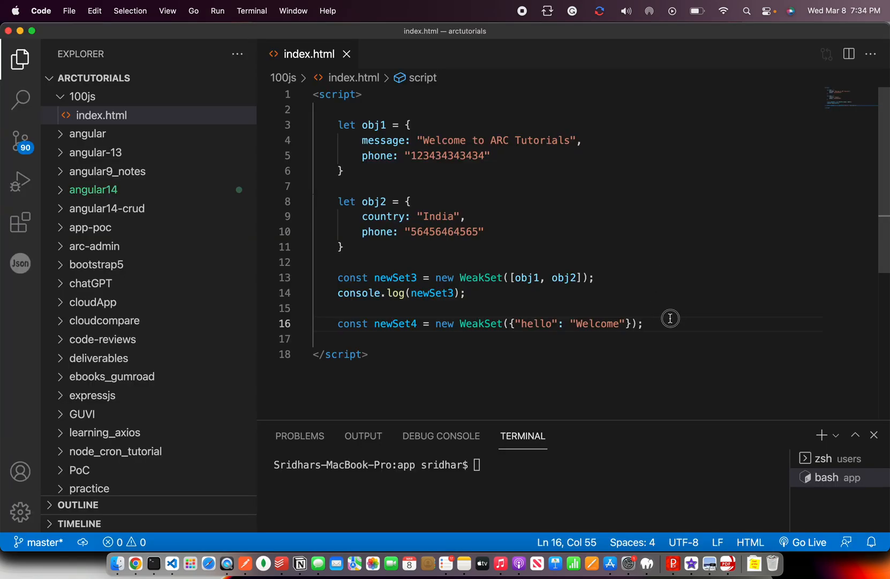
Add console.log(newSet4); on the line below.
key(enter)
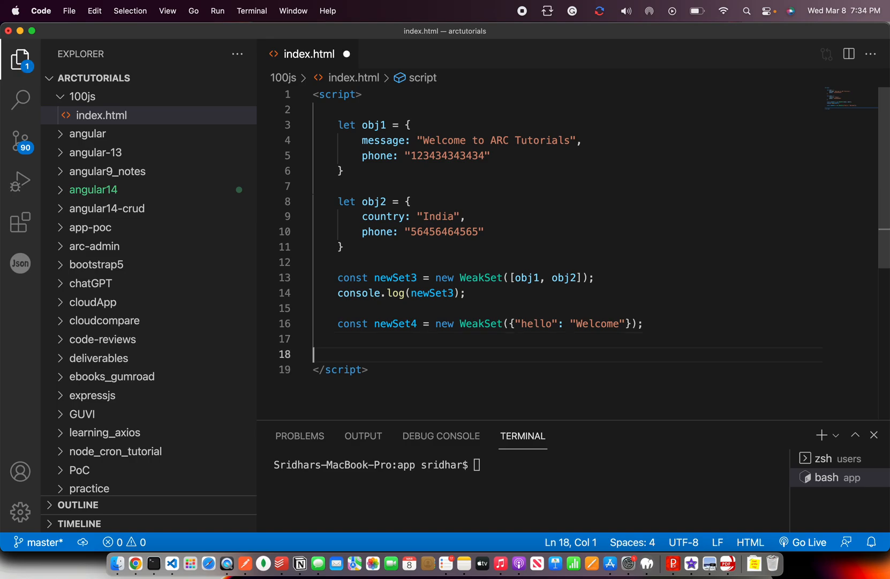
text(console.lo)
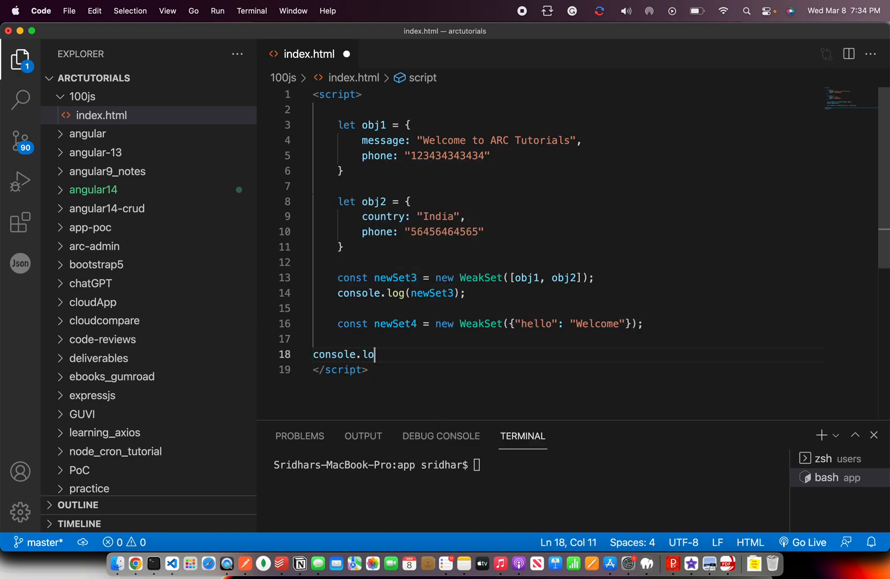
text(g(ne)
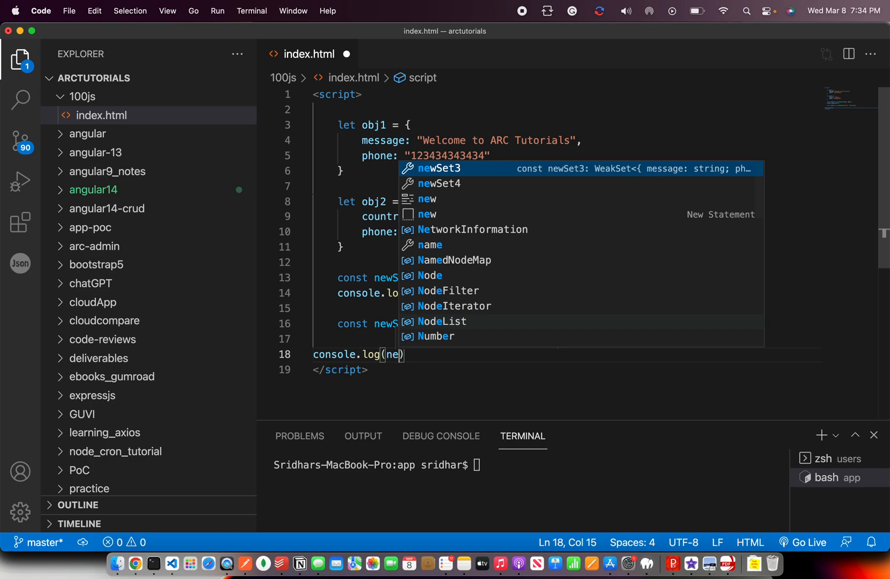
text(newSet4)
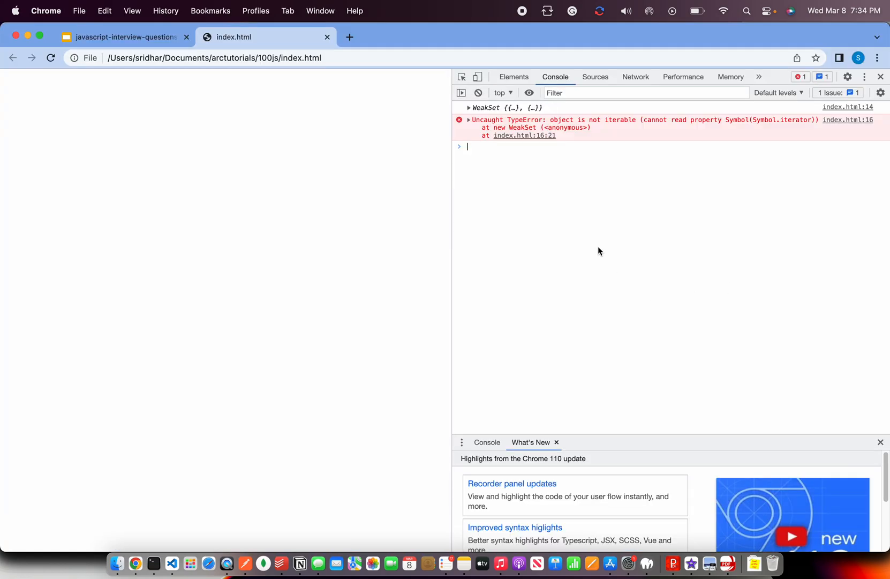
Wrap the {"hello": "Welcome"} object in square brackets so newSet4 logs as a WeakSet.
double_click(611, 120)
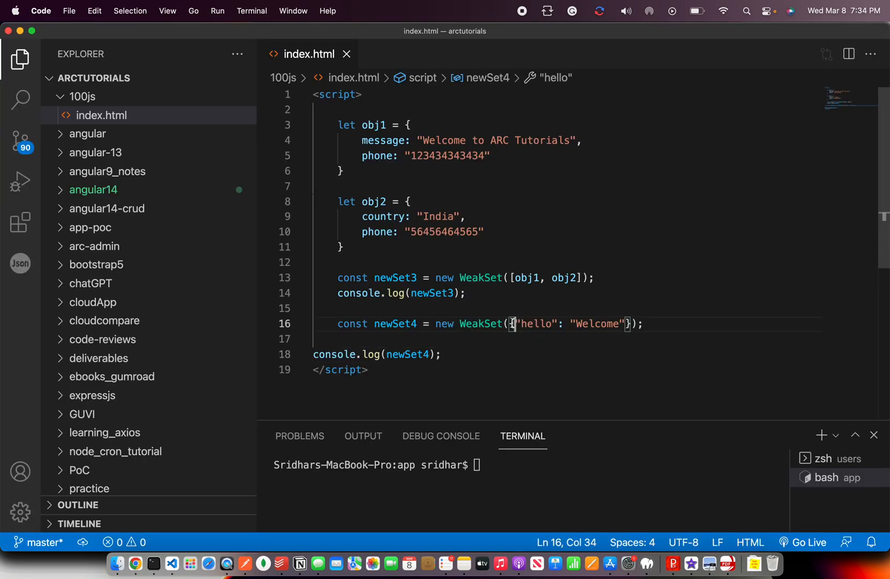
text([)
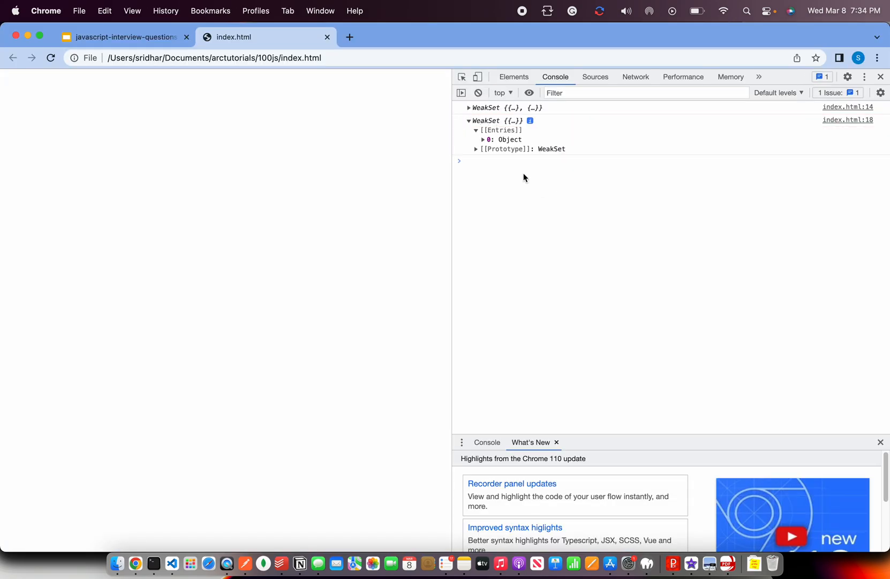
click(482, 139)
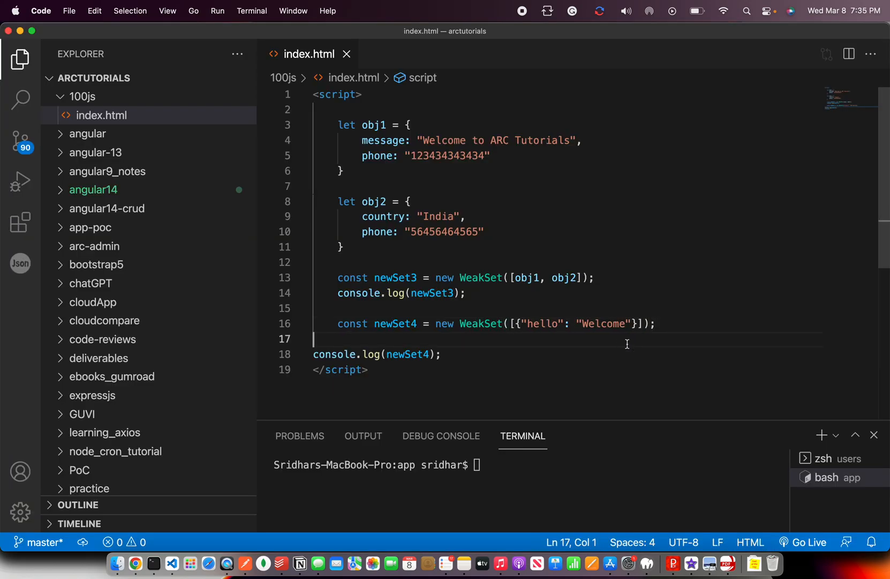
drag(516, 324, 637, 324)
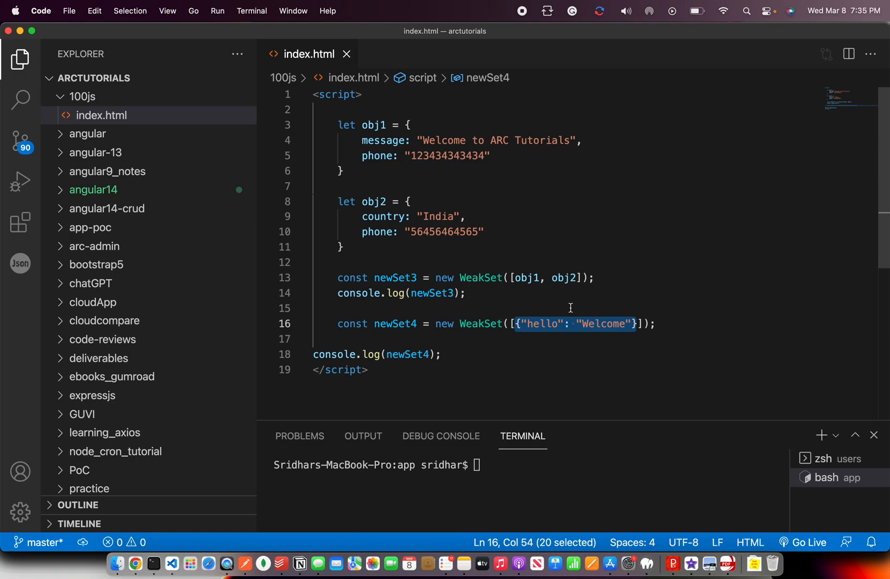
click(376, 126)
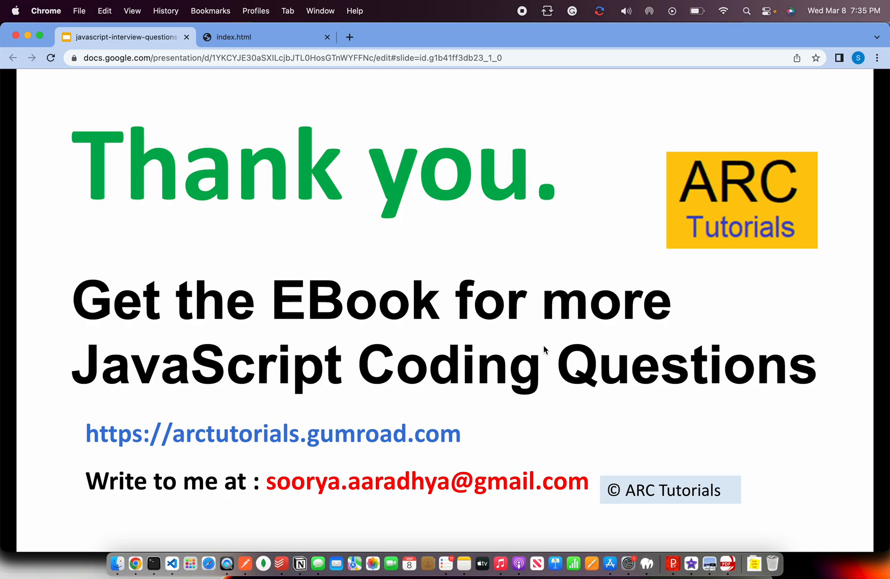
mouse_move(527, 35)
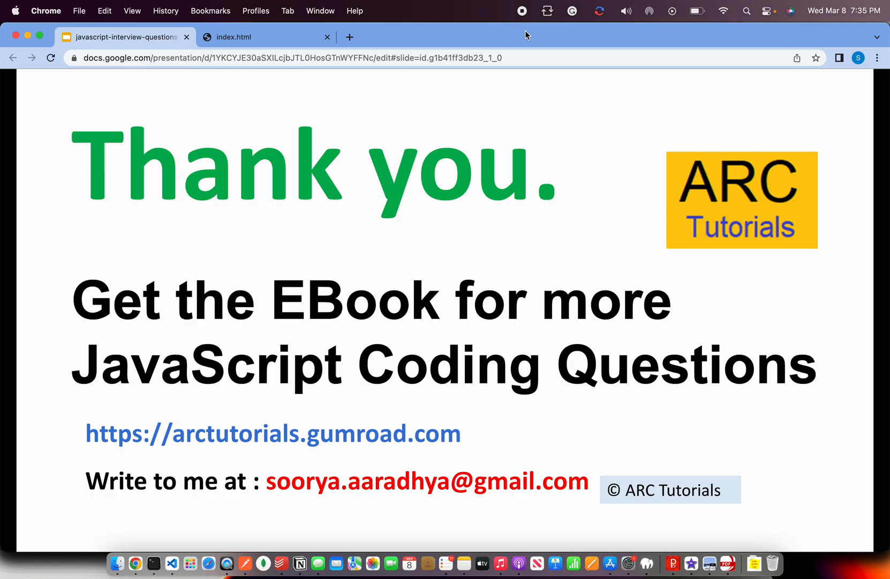